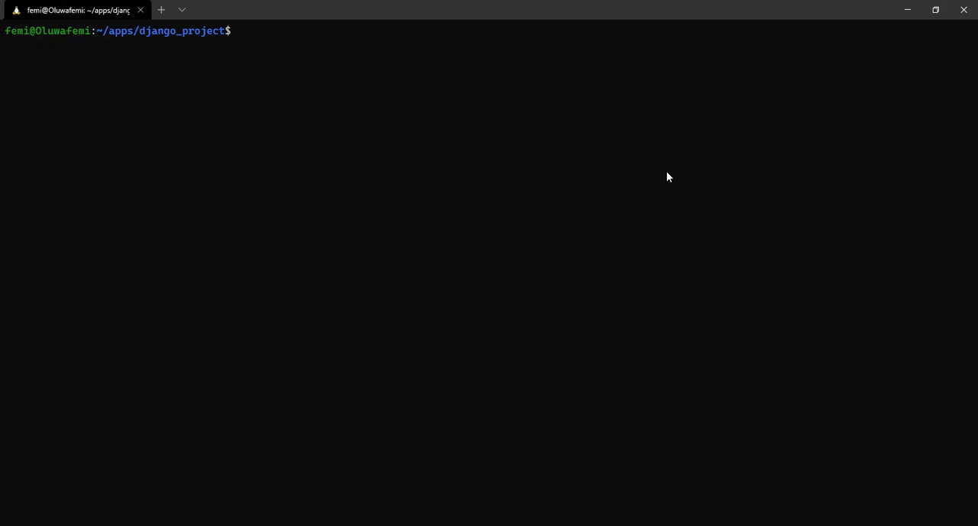
Run 'source simple_django_project/bin/activate' to activate the environment, then list the folder
text(so)
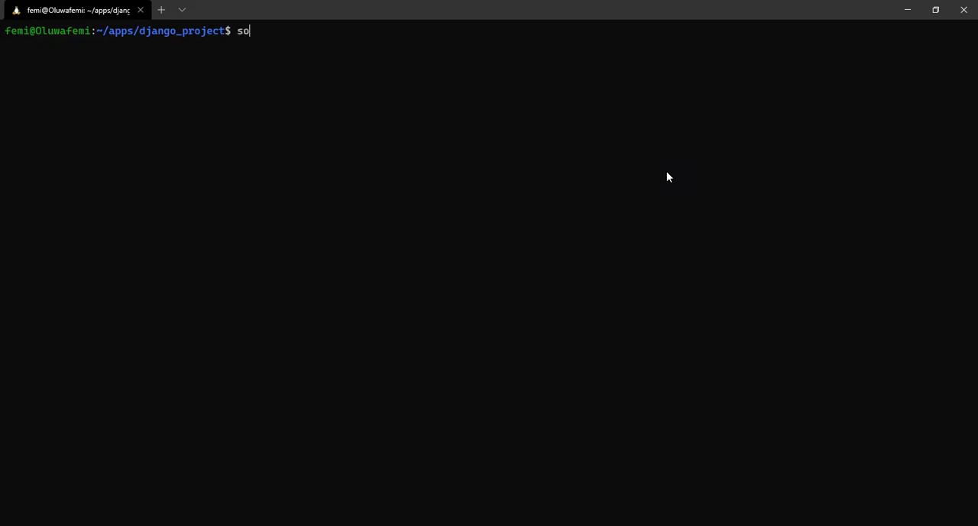
text(urce)
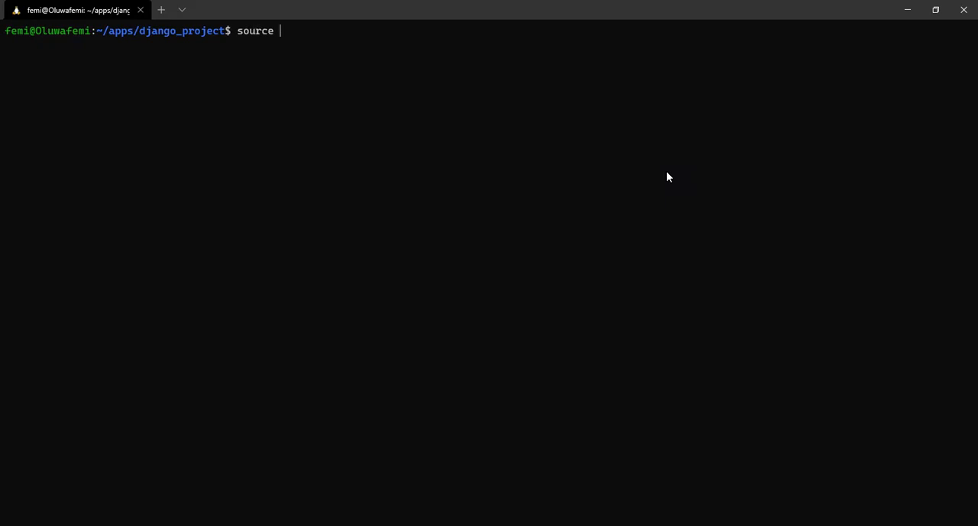
text(simple_)
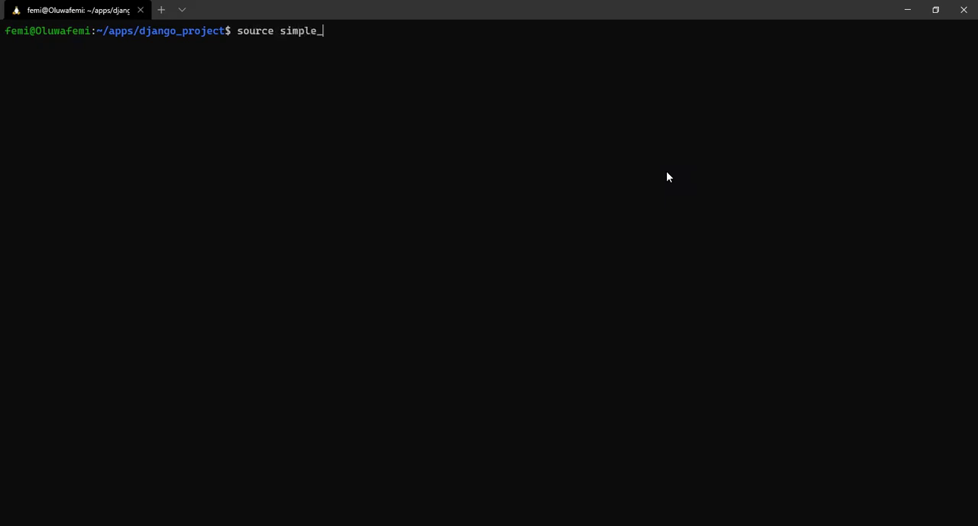
text(django_p)
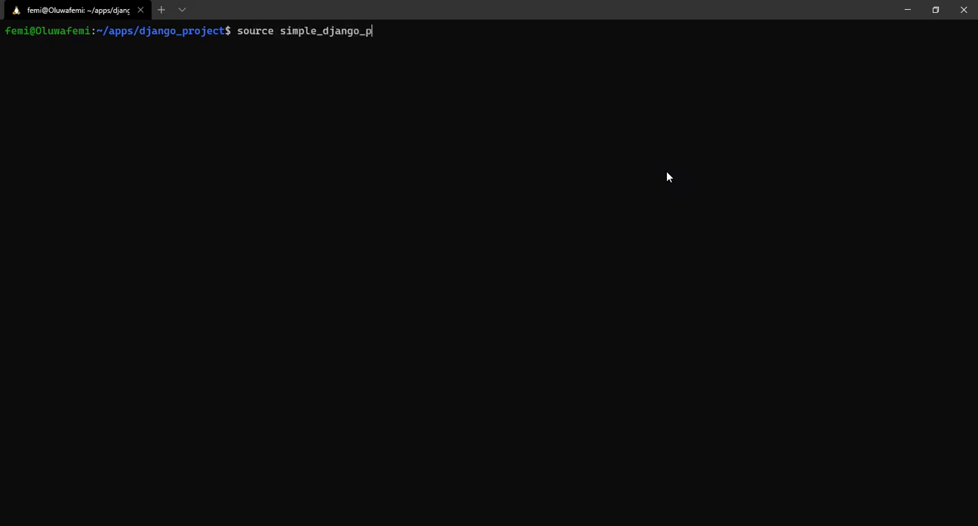
text(roject)
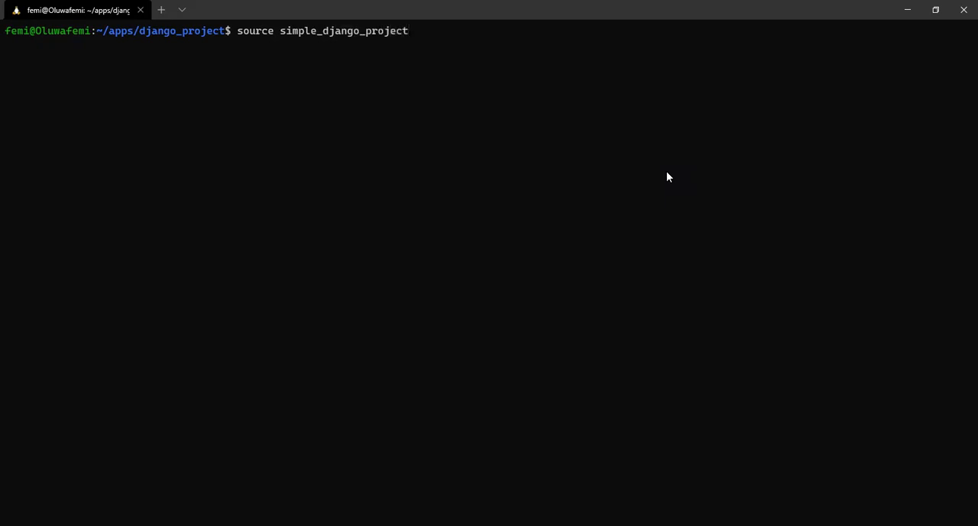
text(/bi)
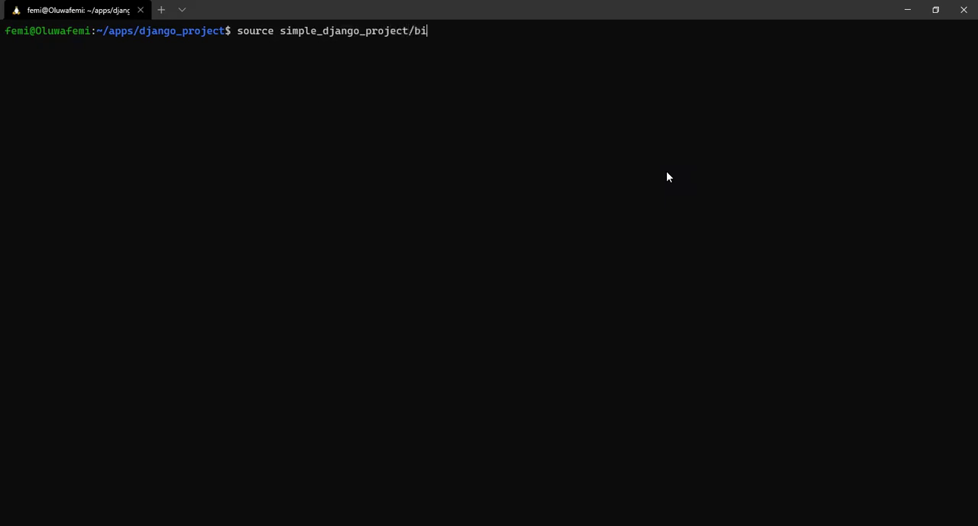
text(n/activ)
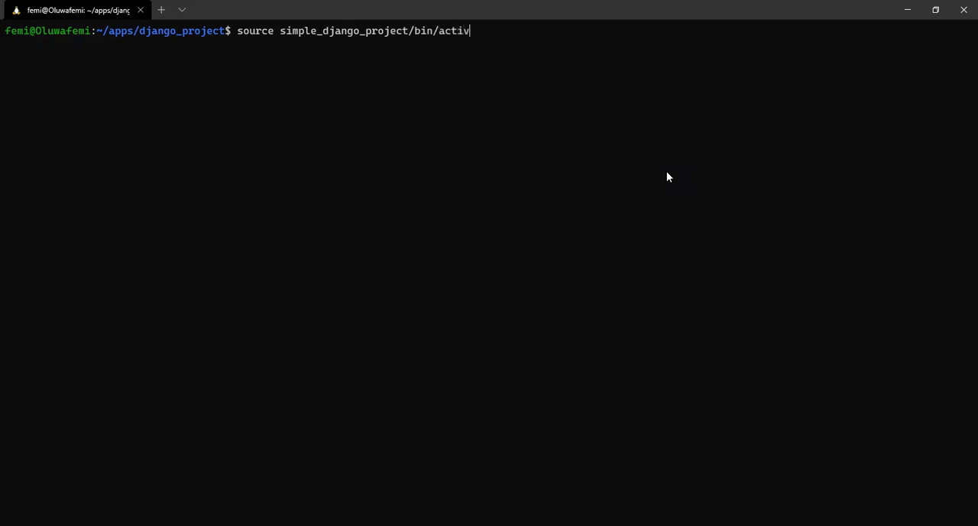
key(Enter)
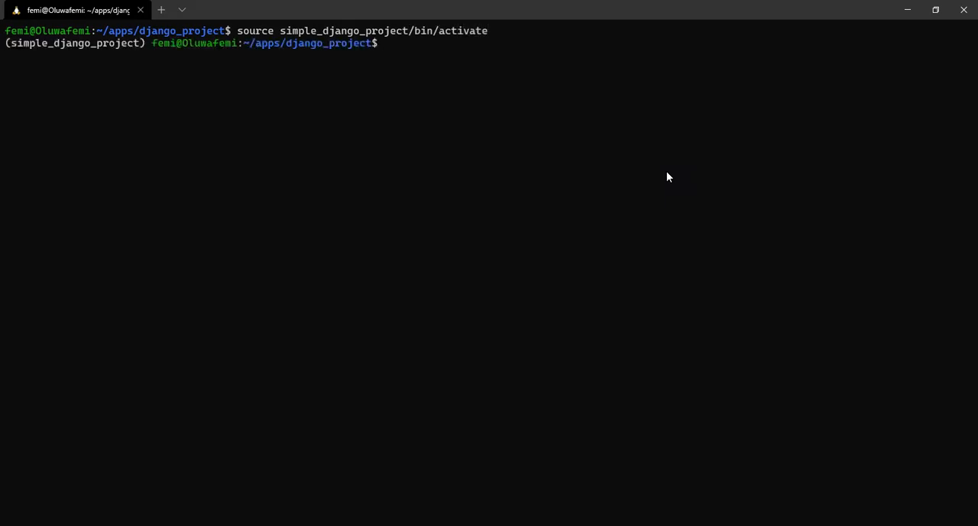
text(ls)
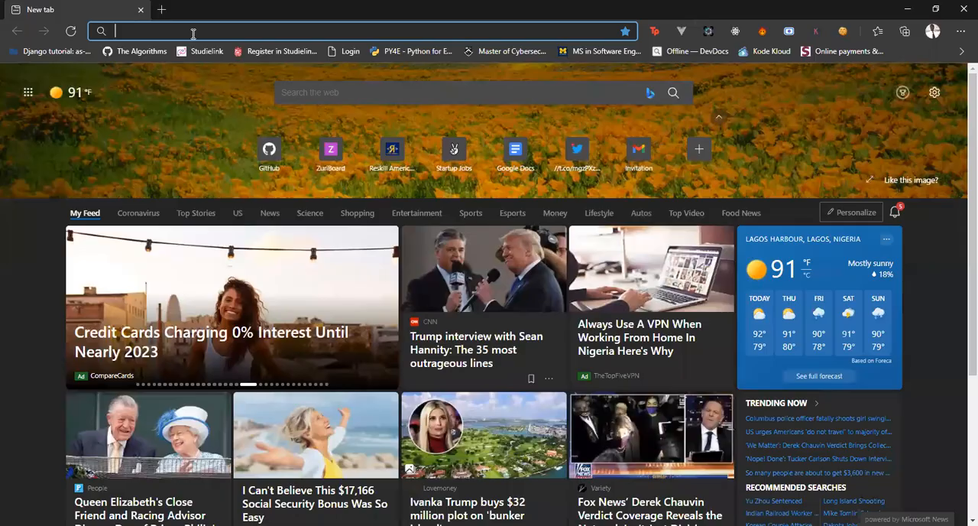
Go to github.com and start a new repository from the New button
text(github.com)
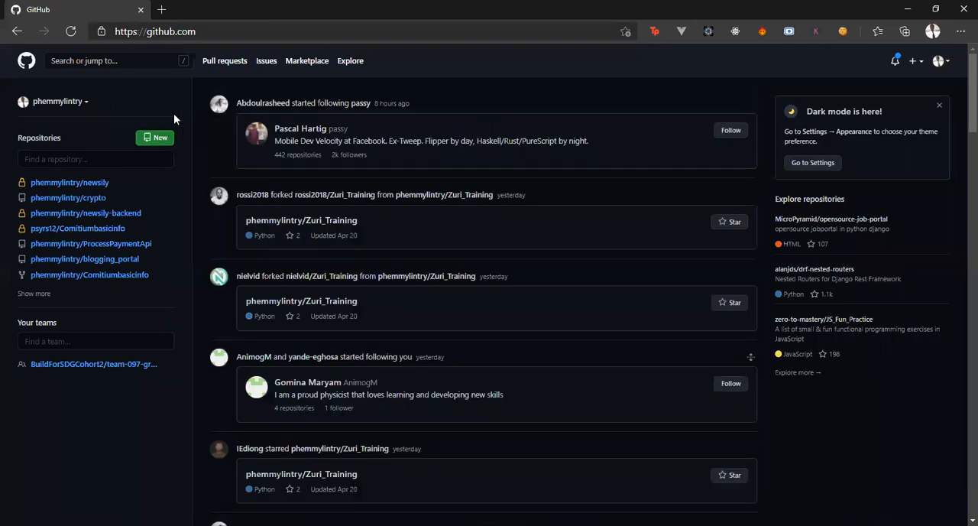
mouse_move(953, 74)
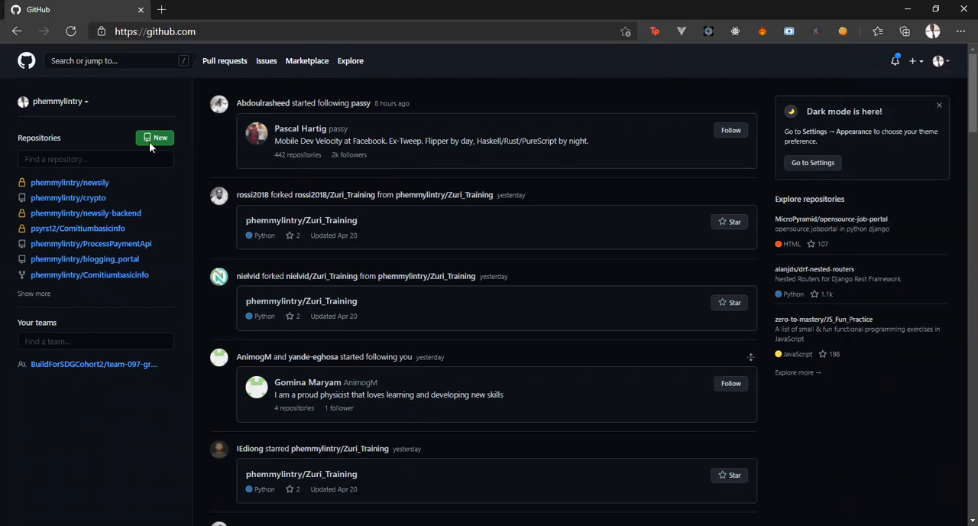
click(155, 138)
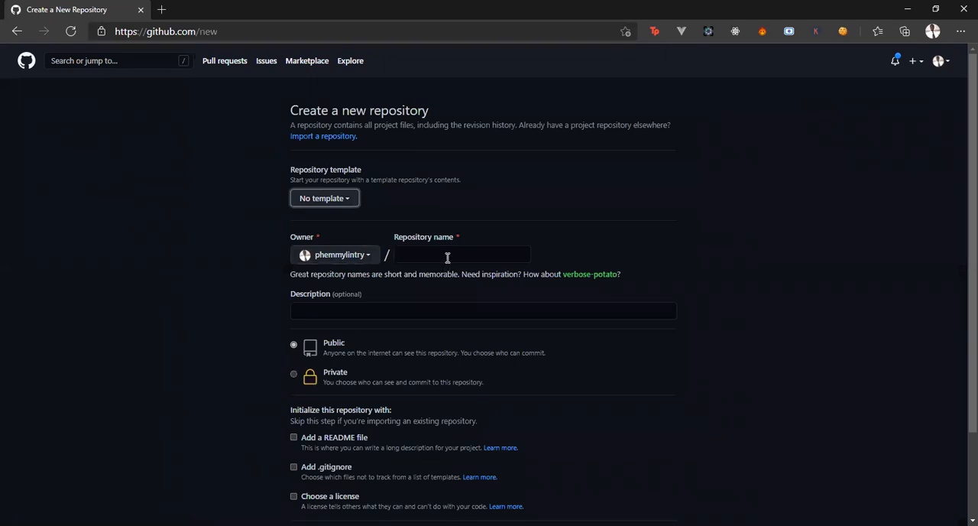
Enter first_django_project as the repository name
click(462, 253)
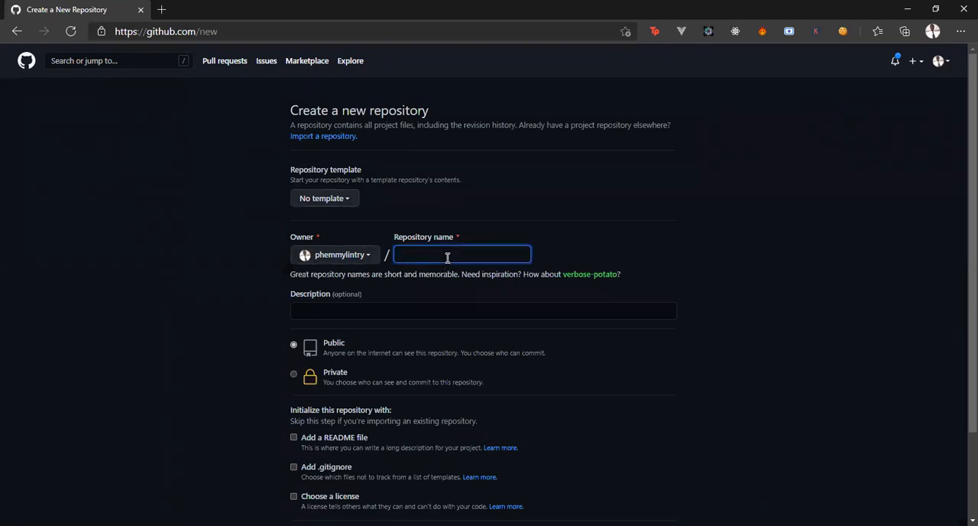
text(d)
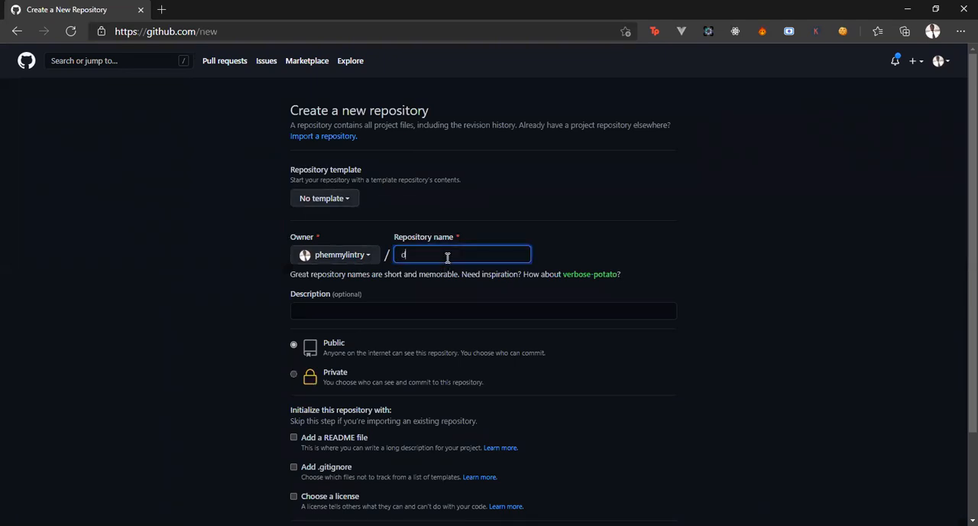
text(jango)
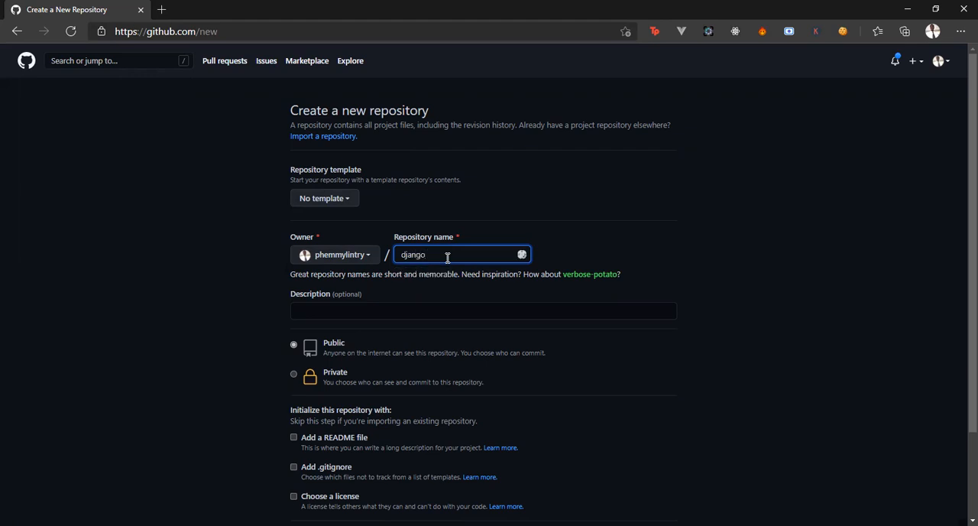
text(new_)
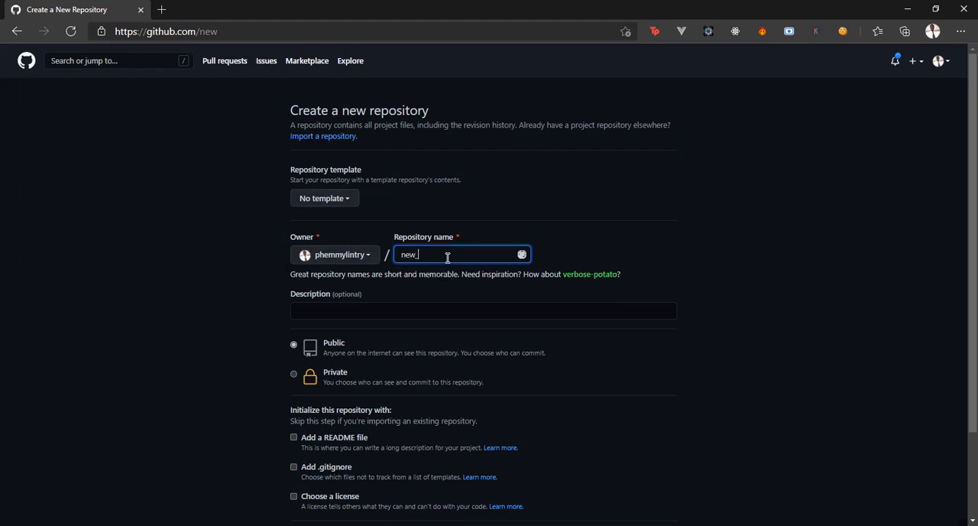
text(first_django)
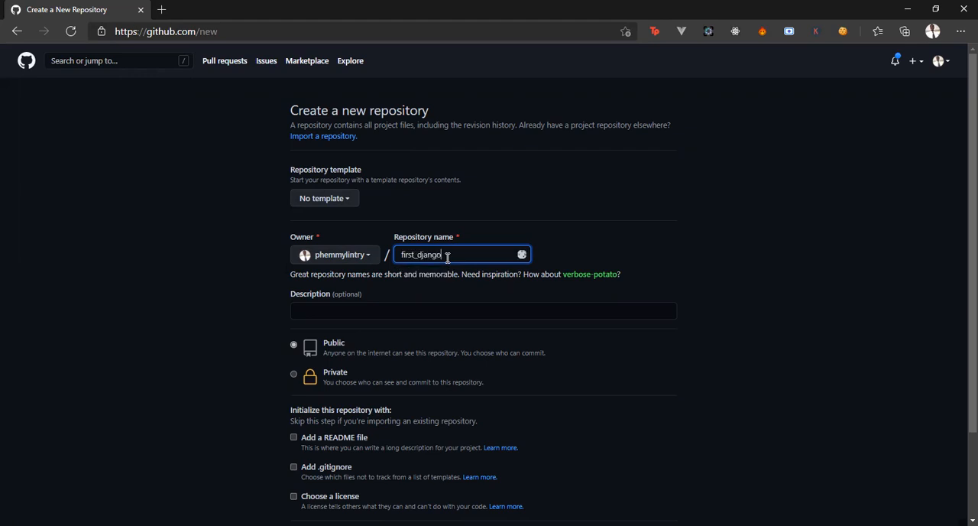
text(_project)
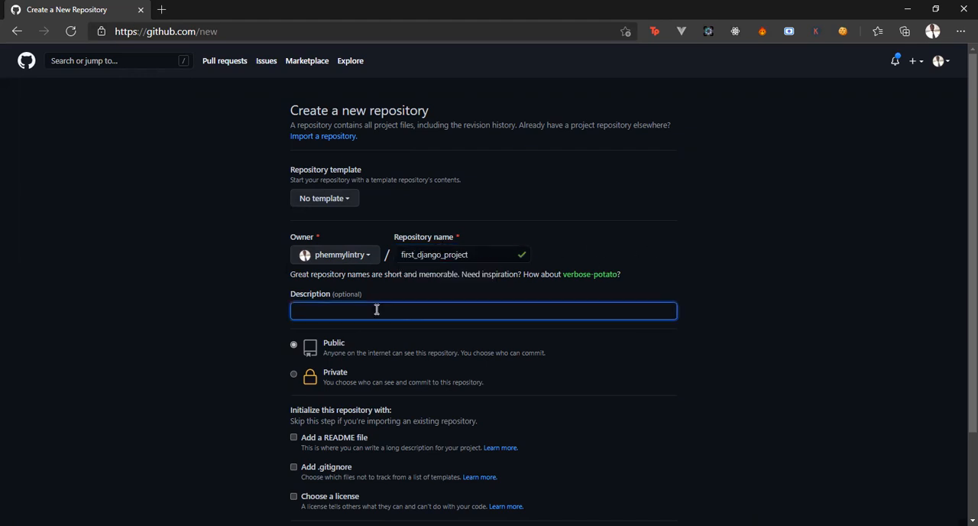
Add the description 'This is my first django project'
text(T)
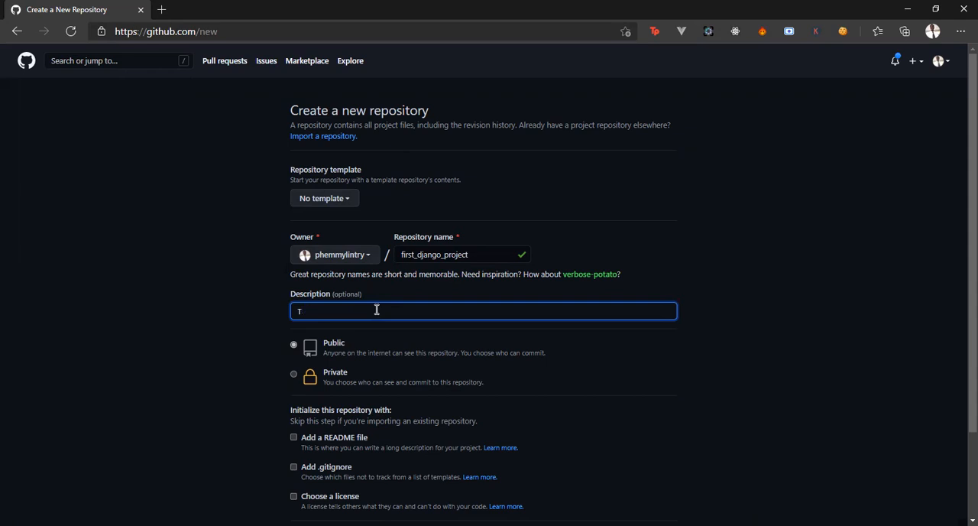
text(his is)
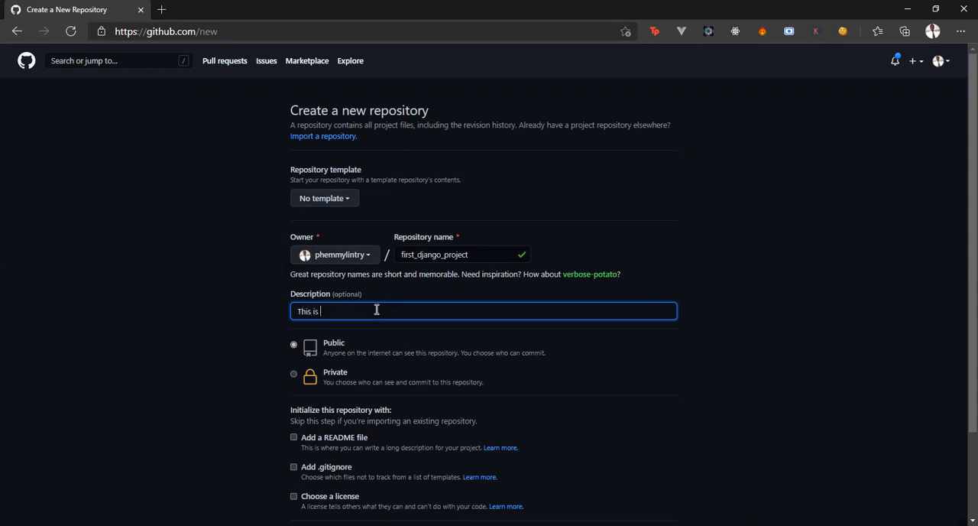
text(my first)
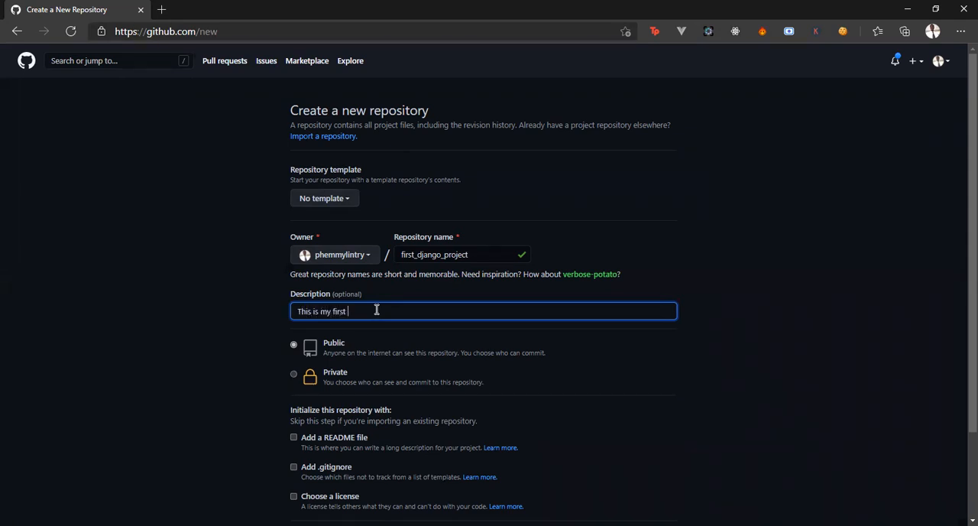
text(django project)
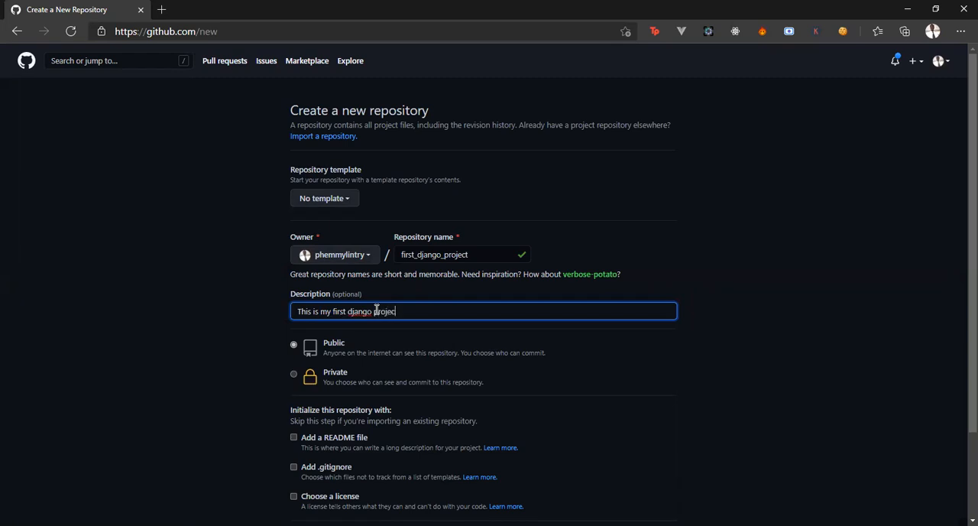
Add a Python .gitignore template and create the public repository
scroll(down, 3)
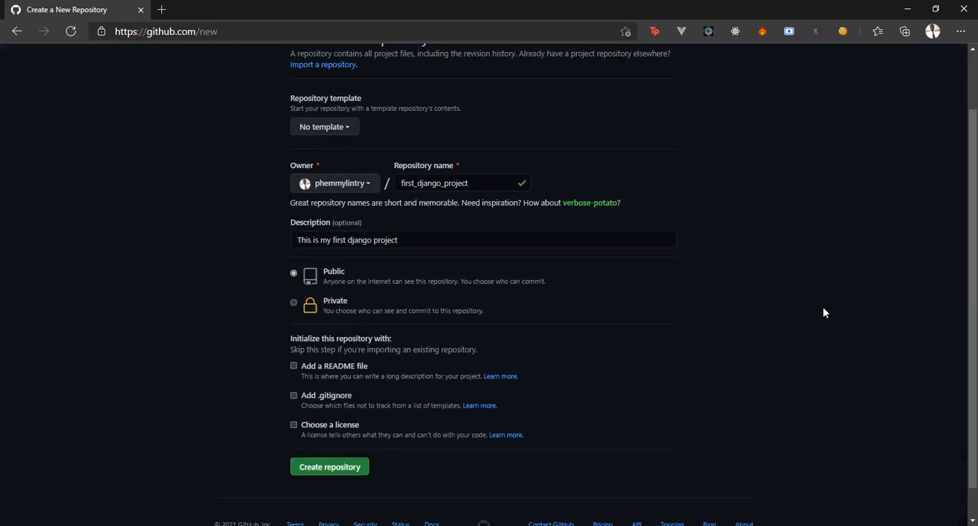
mouse_move(300, 279)
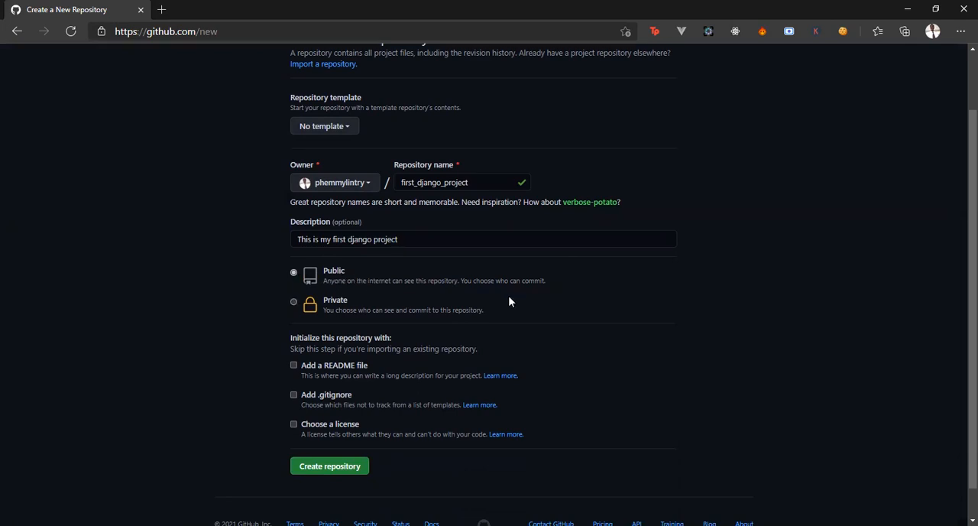
triple_click(435, 280)
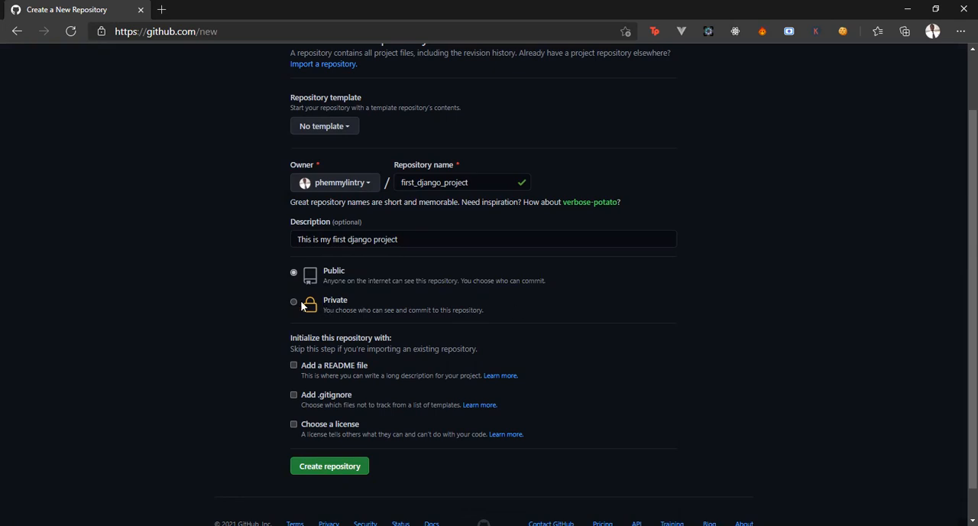
mouse_move(503, 315)
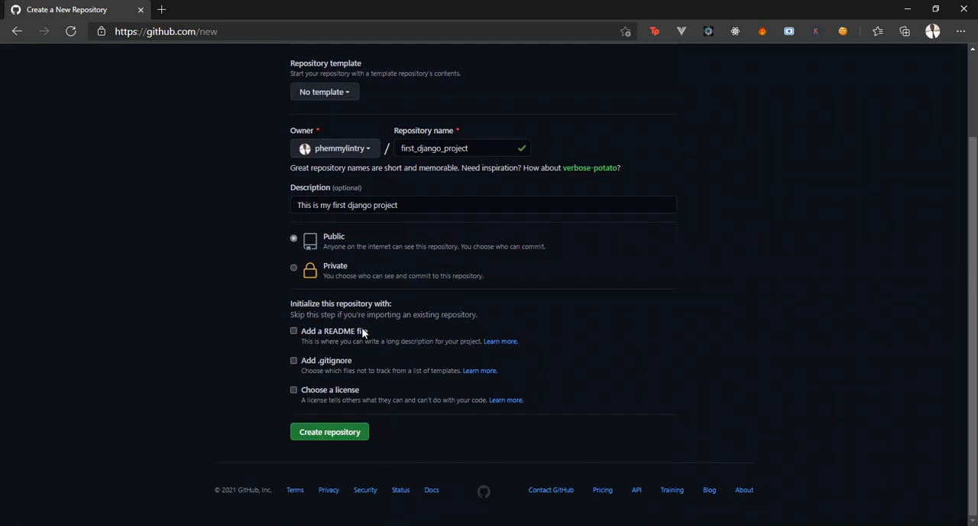
mouse_move(320, 367)
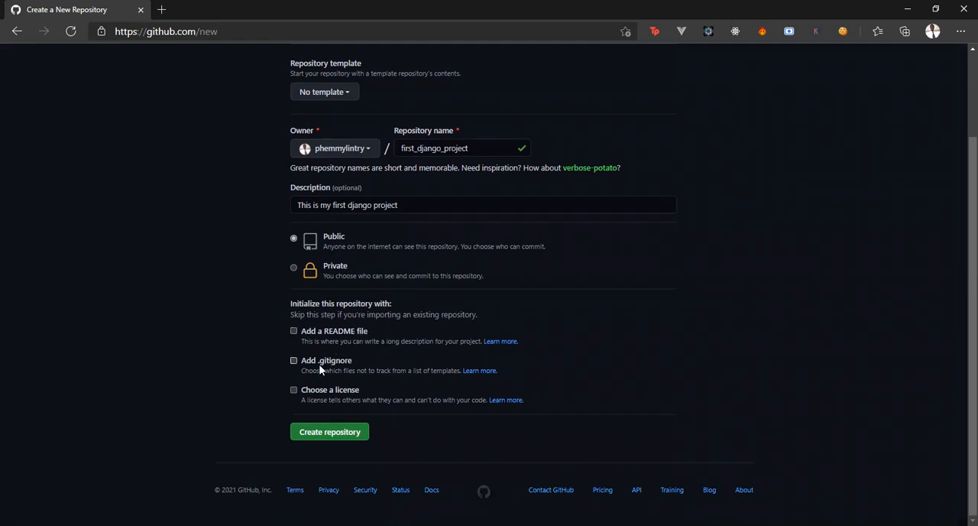
mouse_move(444, 391)
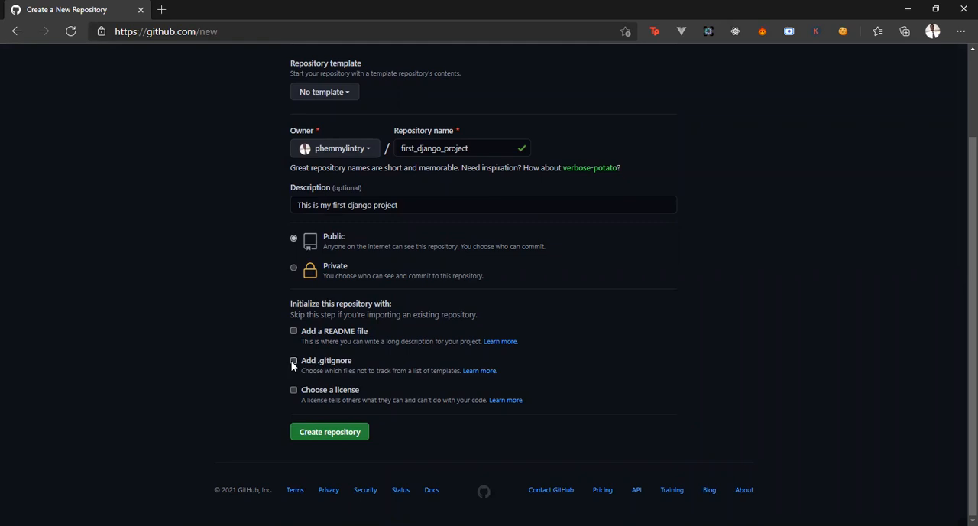
click(293, 360)
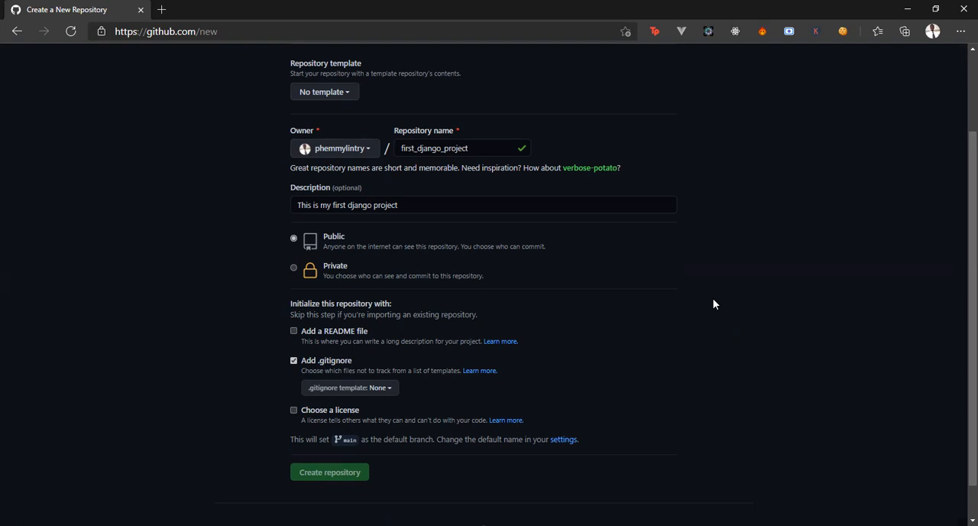
scroll(down, 3)
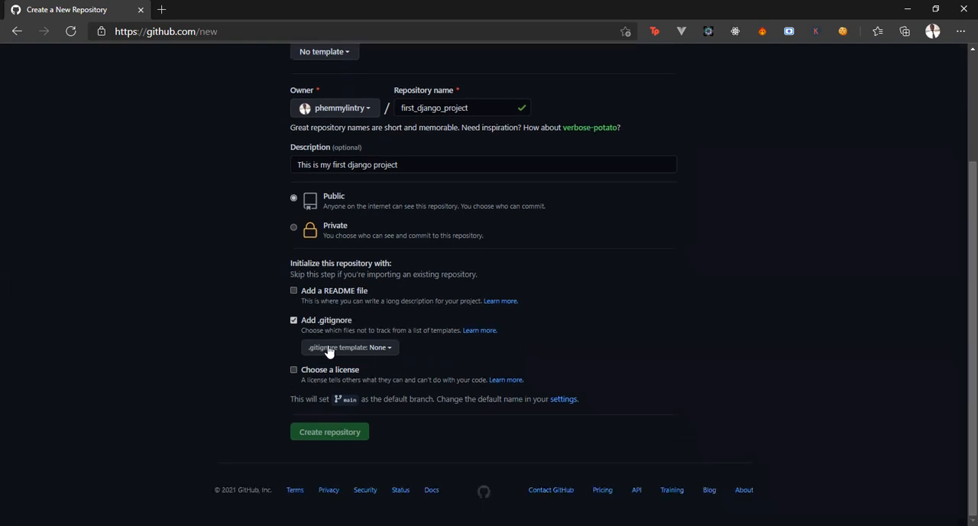
mouse_move(392, 355)
text(p)
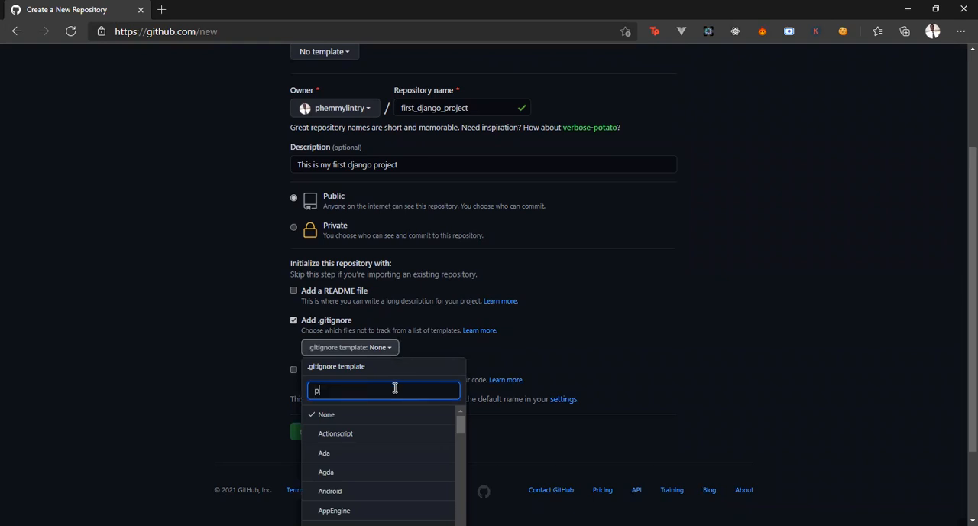
text(yth)
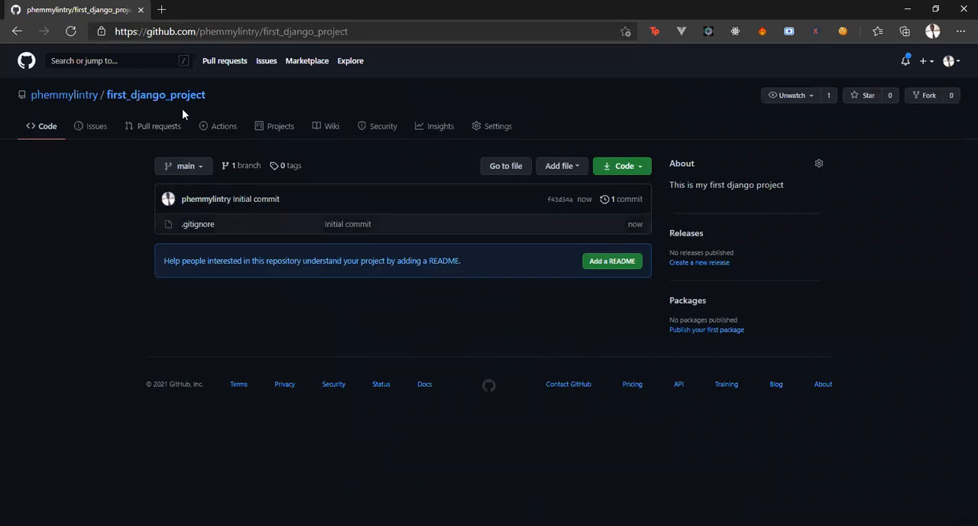
mouse_move(620, 199)
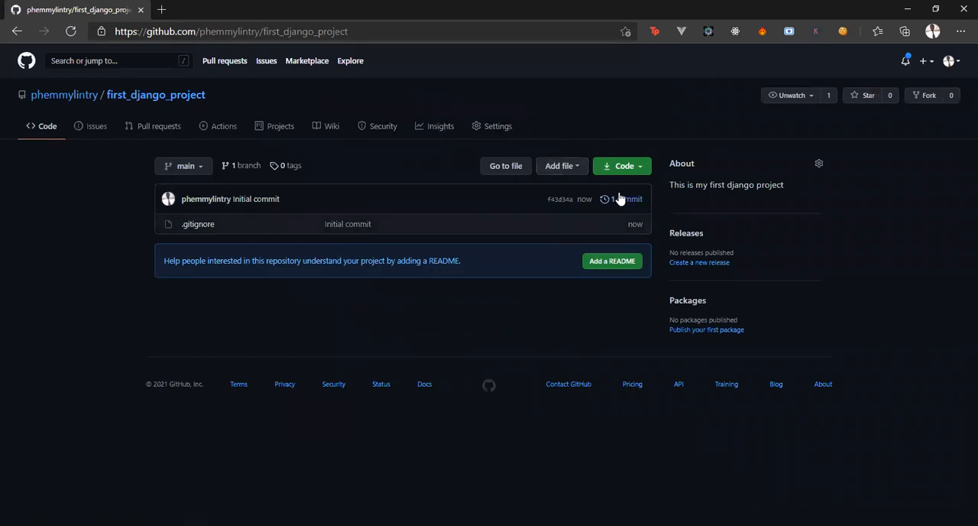
mouse_move(615, 315)
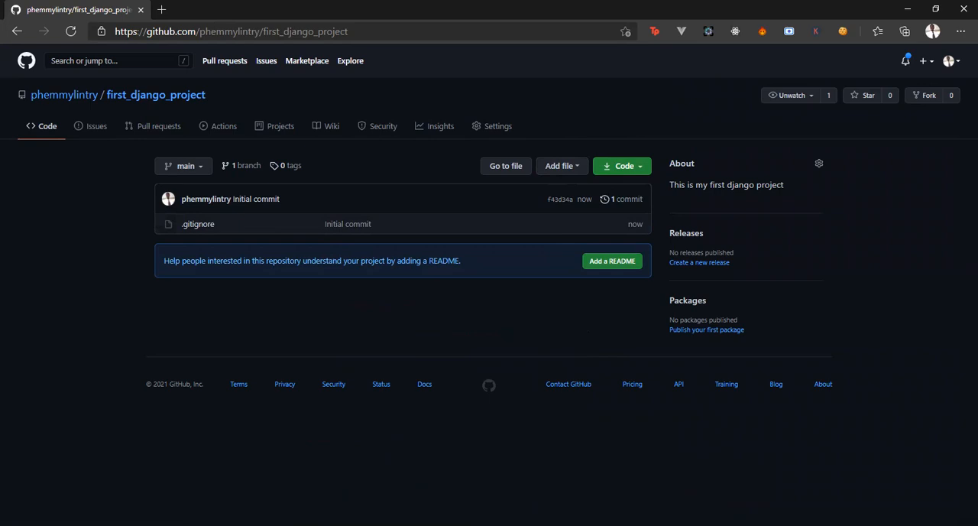
mouse_move(70, 149)
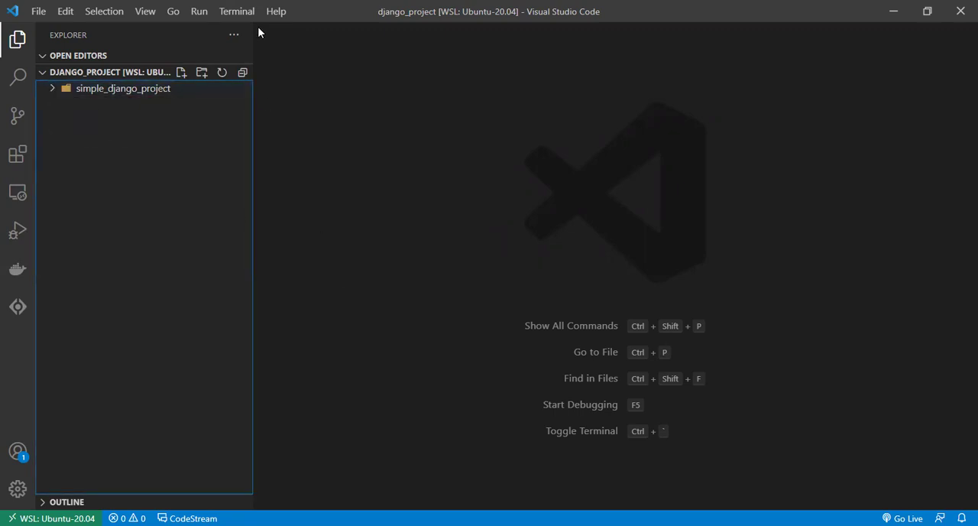
Open a new integrated terminal from the Terminal menu
click(236, 10)
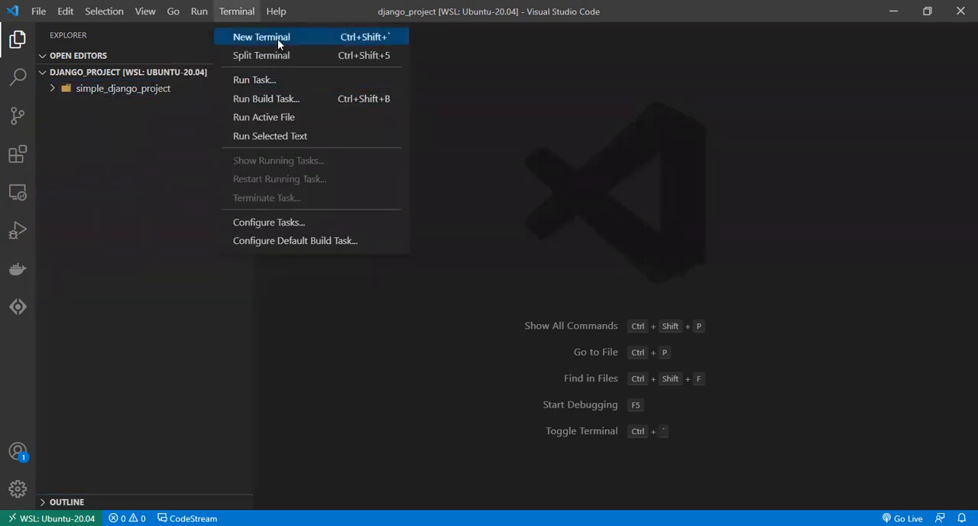
click(261, 37)
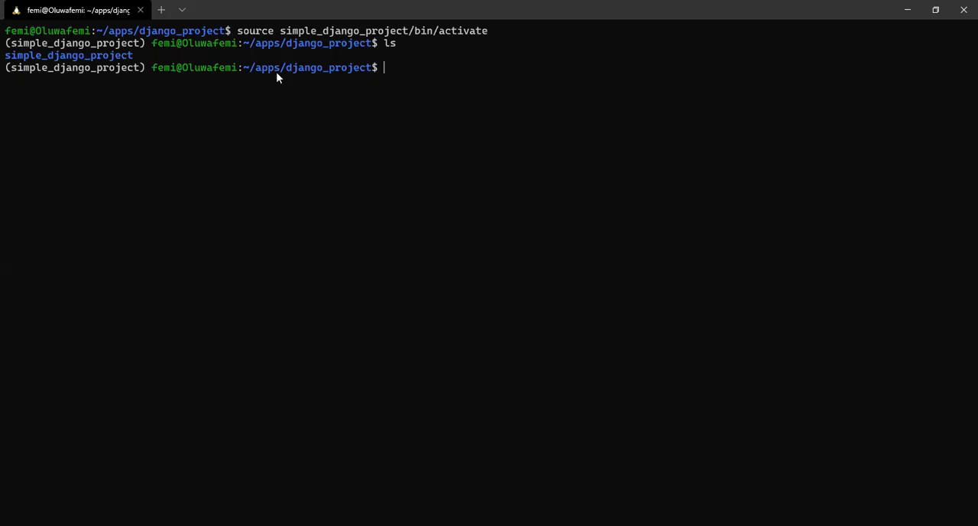
mouse_move(82, 73)
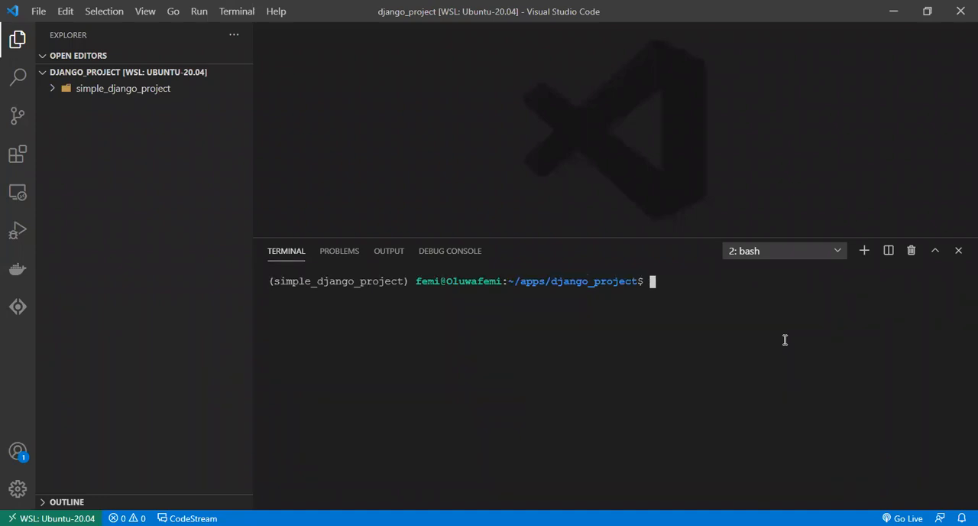
mouse_move(631, 244)
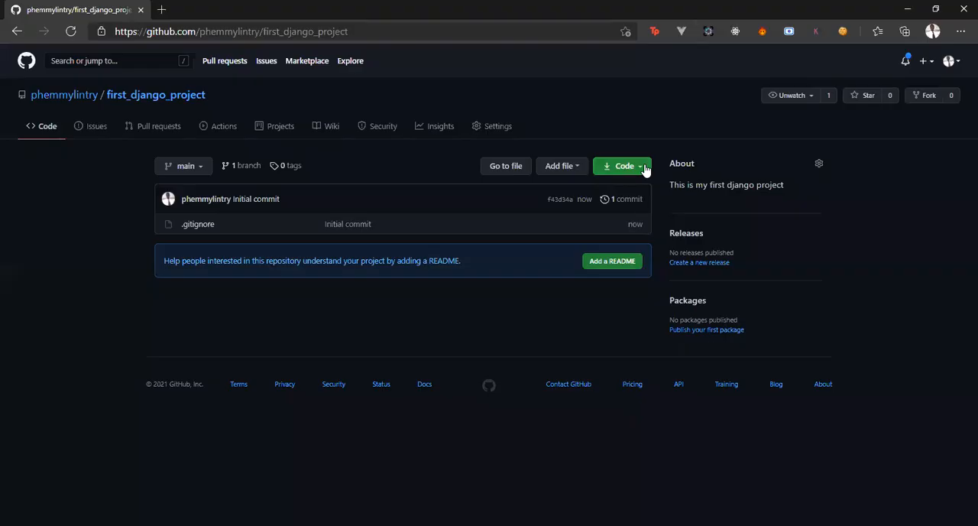
Open the Code dropdown and select the HTTPS clone URL
click(623, 166)
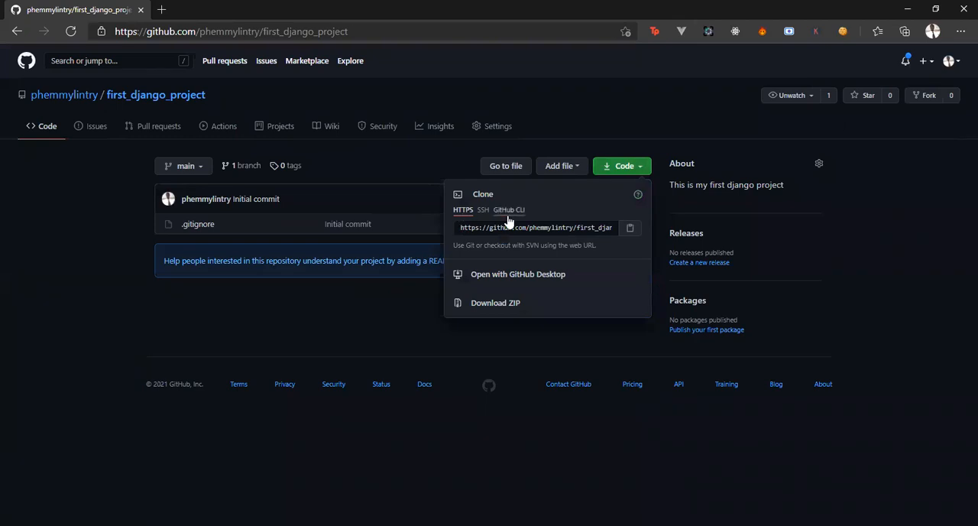
click(537, 227)
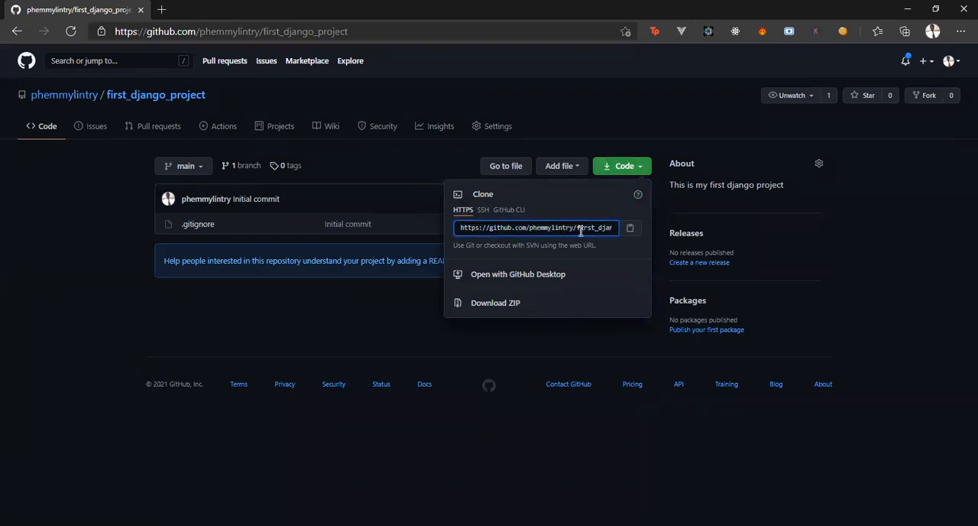
mouse_move(630, 256)
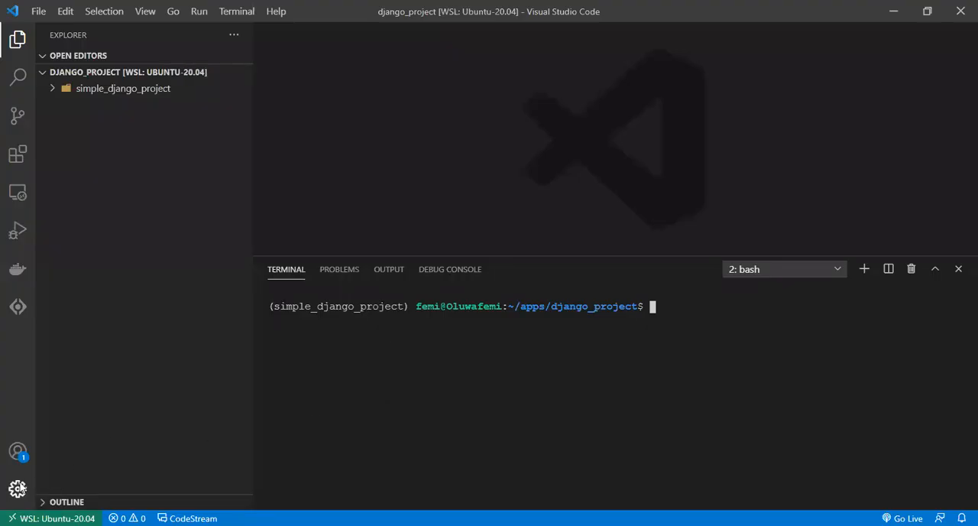
Run Git: Clone from the Command Palette and clone into apps/django_project
click(19, 485)
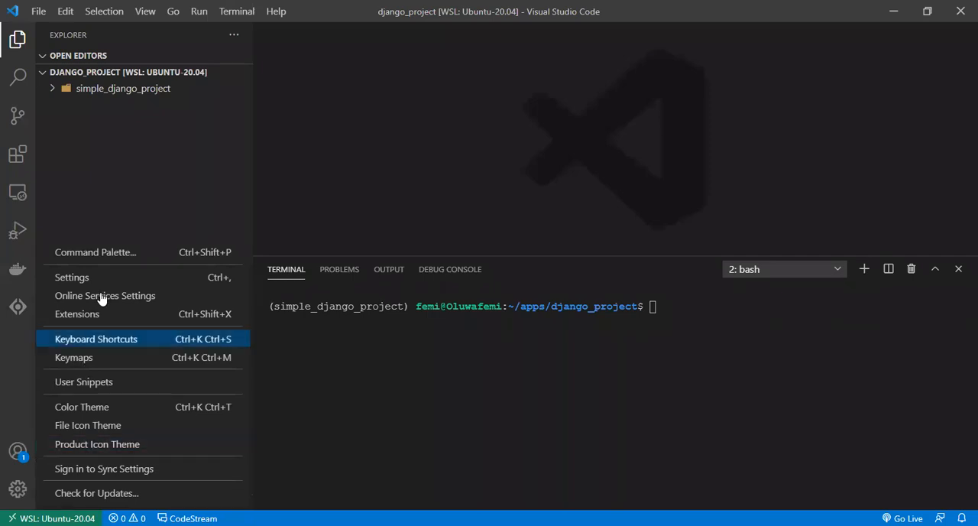
mouse_move(469, 205)
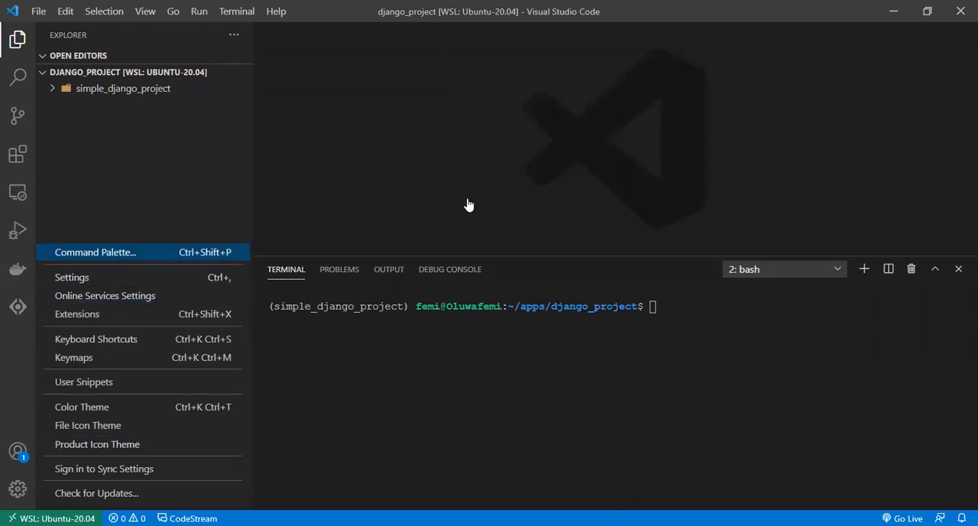
click(94, 252)
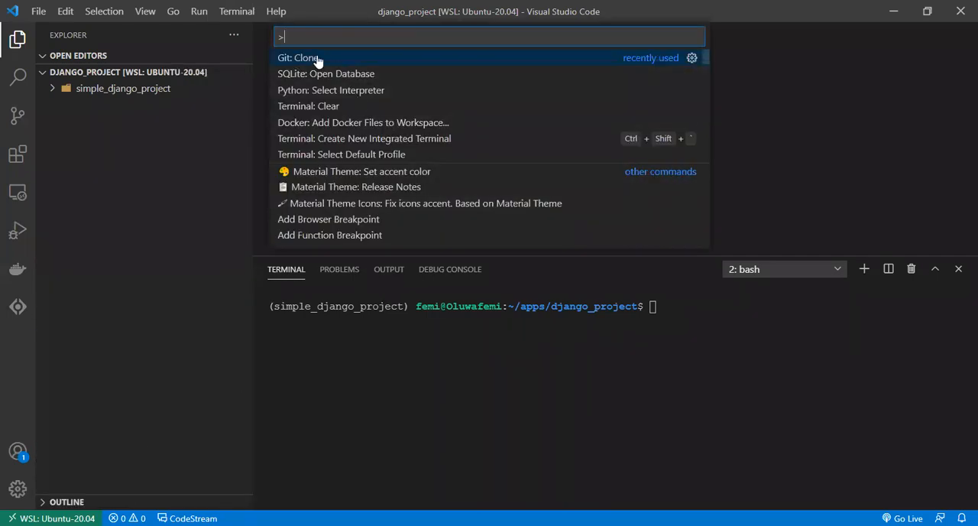
click(300, 57)
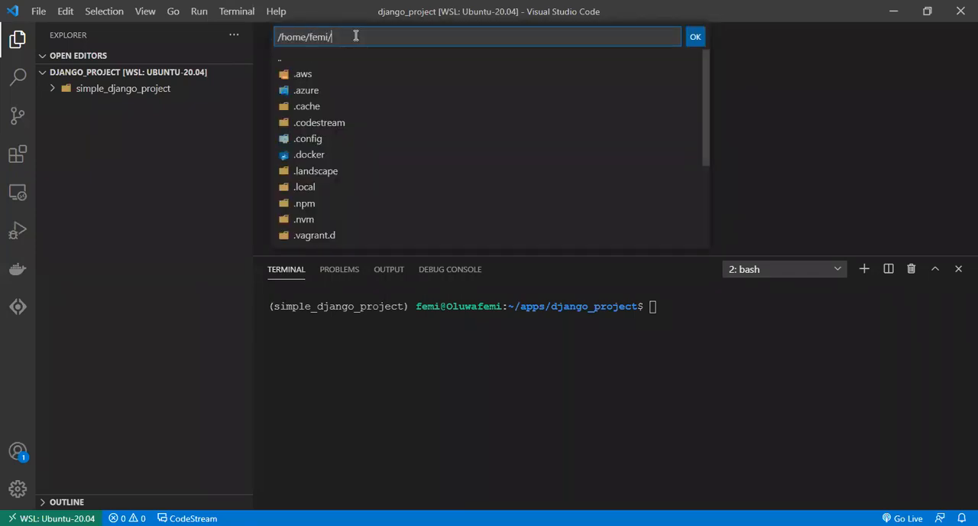
scroll(down, 3)
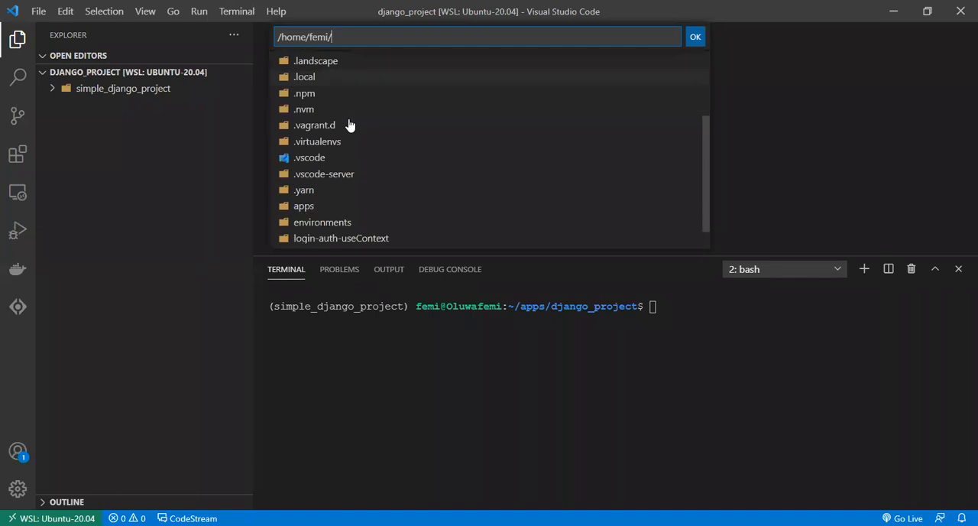
scroll(down, 3)
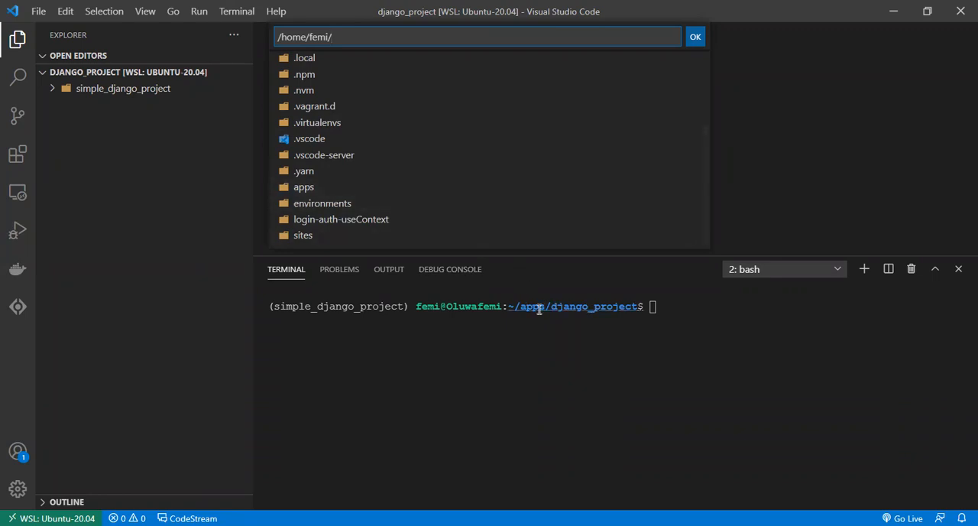
mouse_move(599, 306)
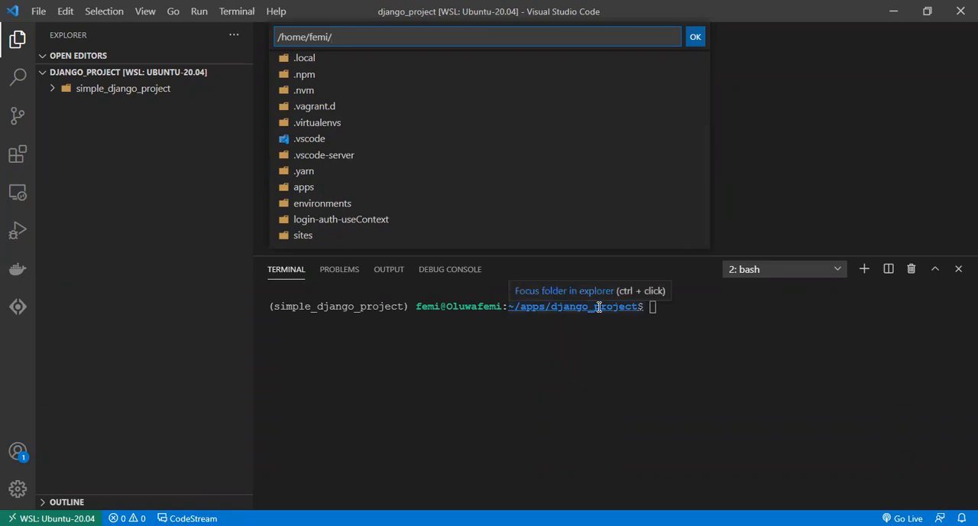
mouse_move(530, 306)
text(apps/django_project/)
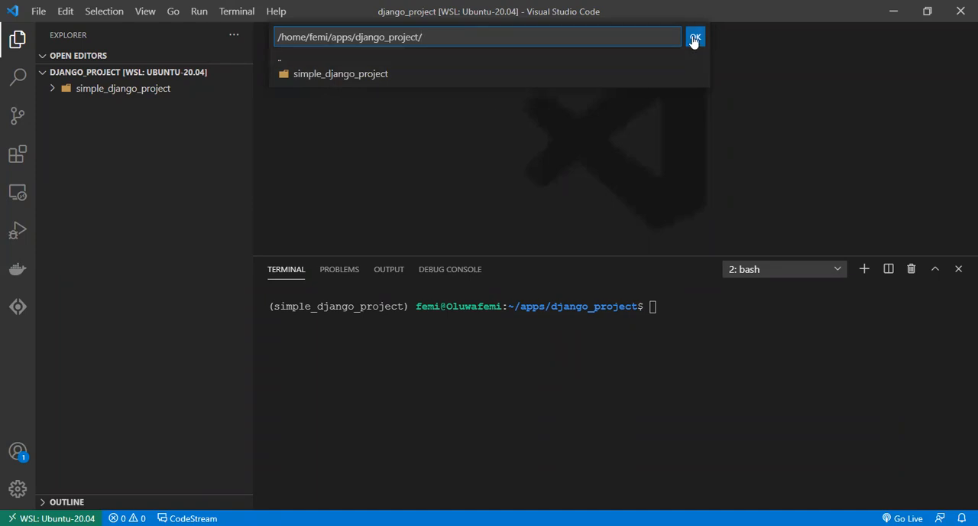
click(694, 37)
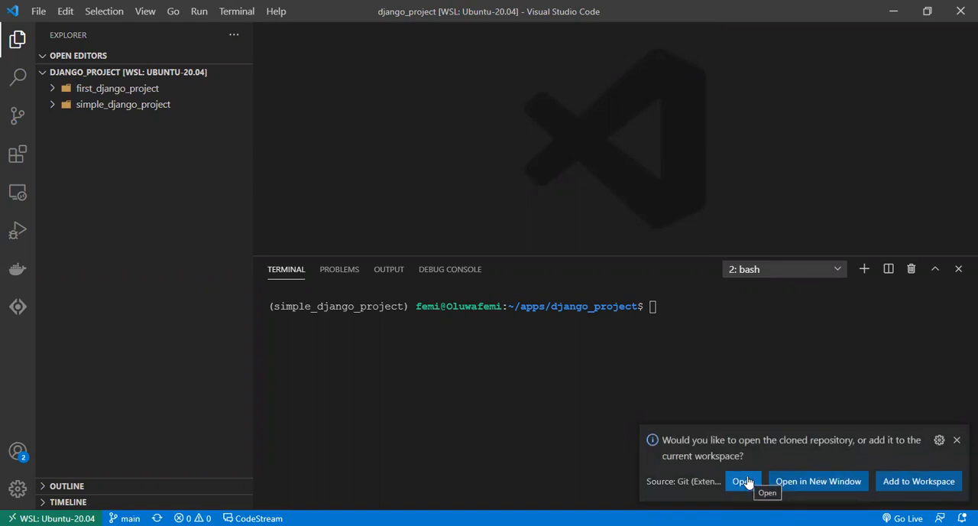
Open the cloned first_django_project folder and start a new terminal there
click(740, 481)
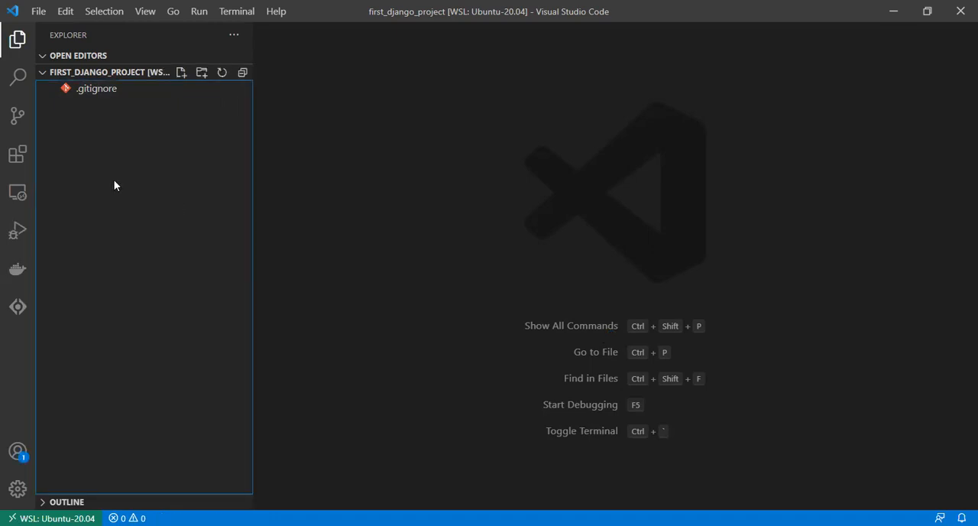
click(237, 11)
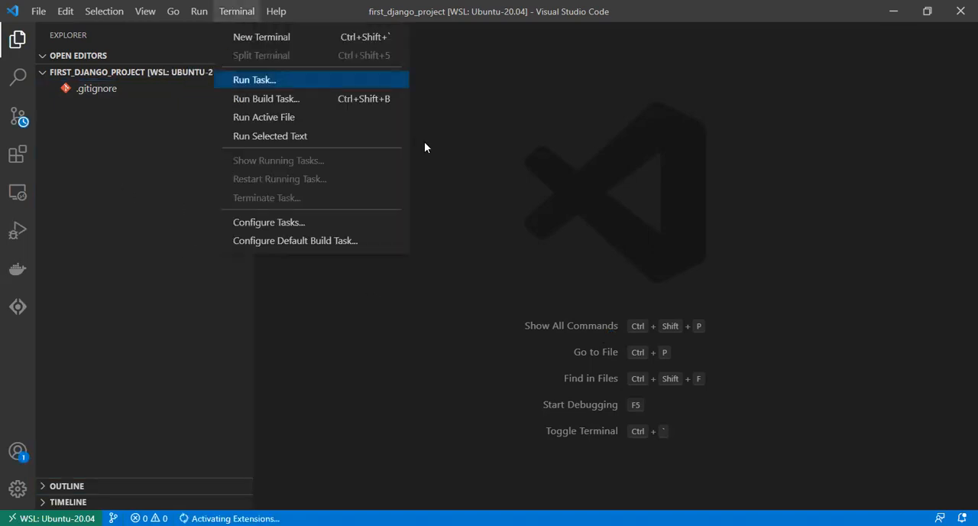
click(261, 37)
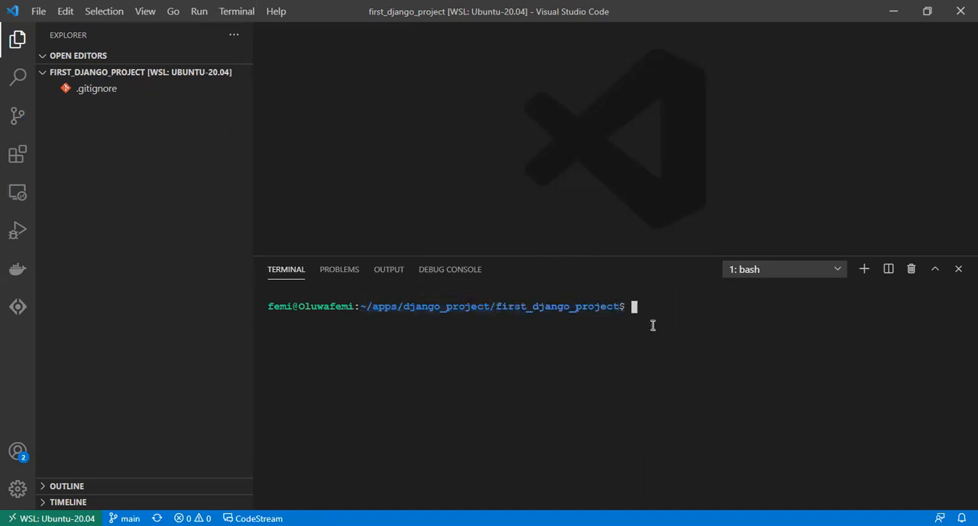
Go up to the parent django_project folder and list its contents
text(cd .)
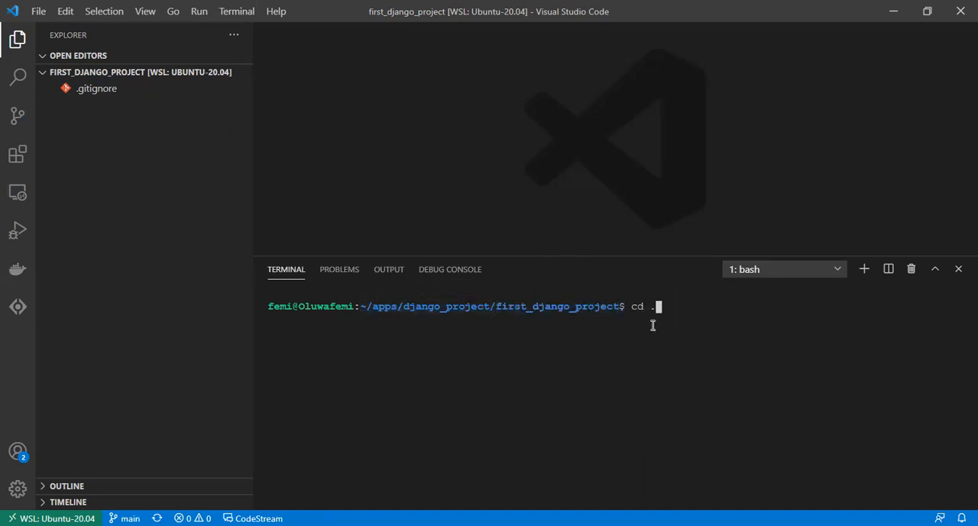
key(Enter)
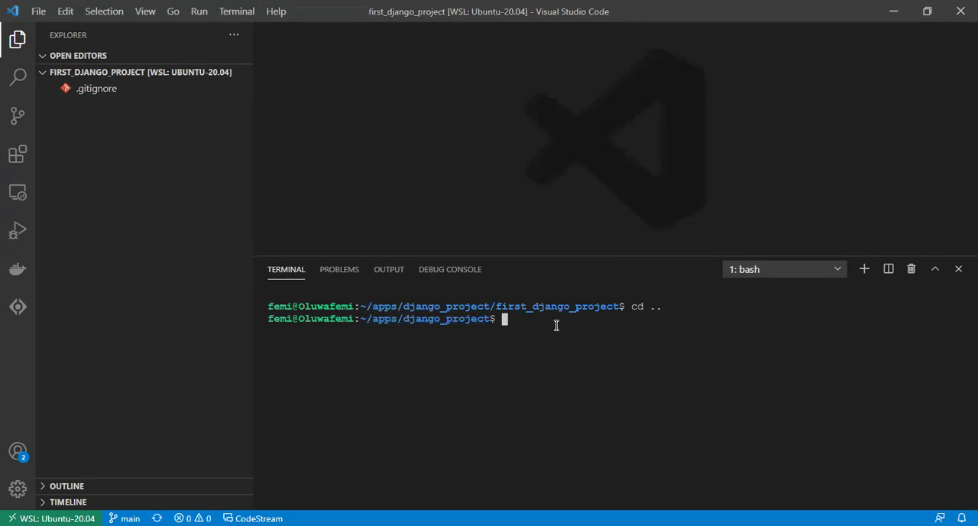
mouse_move(438, 319)
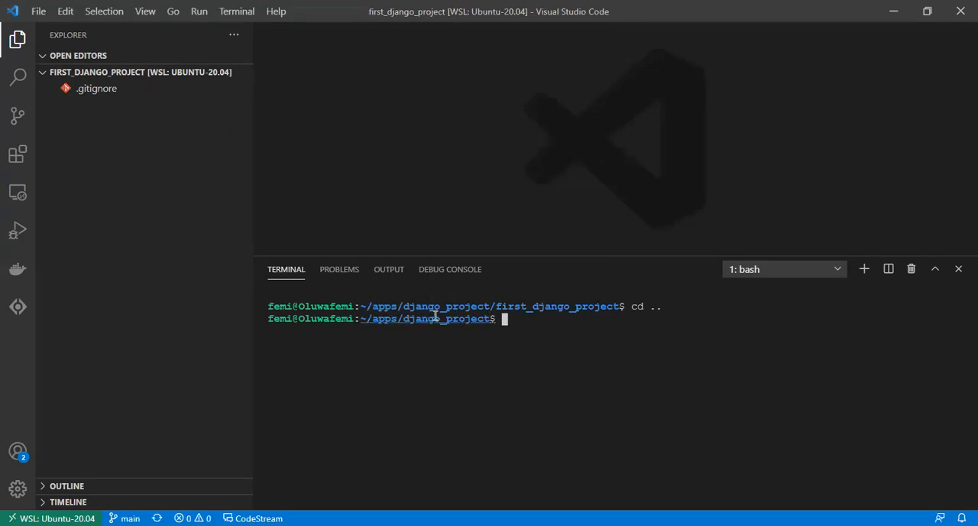
text(ls)
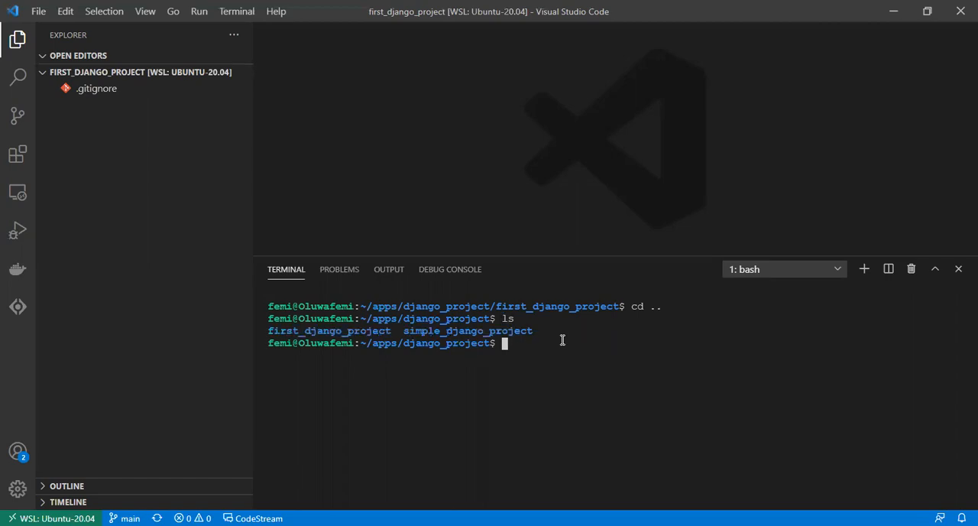
mouse_move(340, 330)
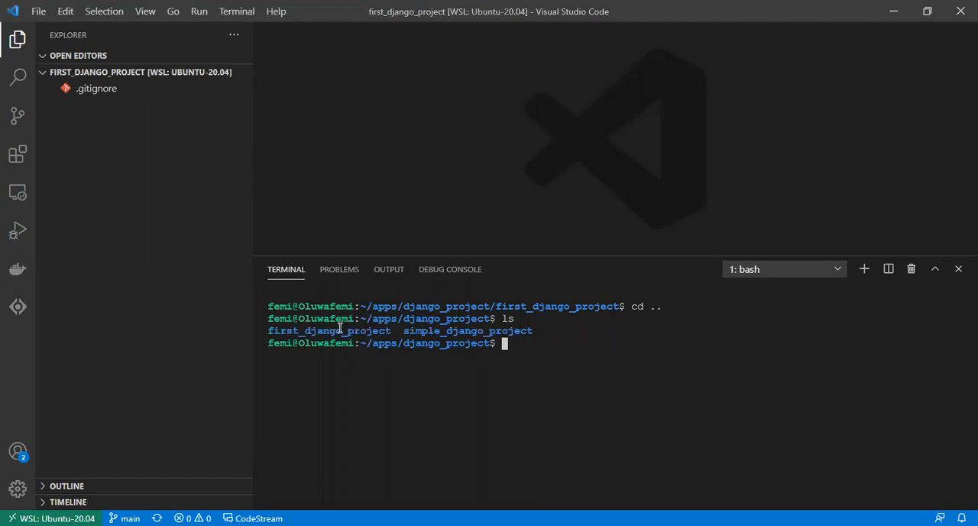
Copy and run the source activate command, then cd into first_django_project
double_click(489, 330)
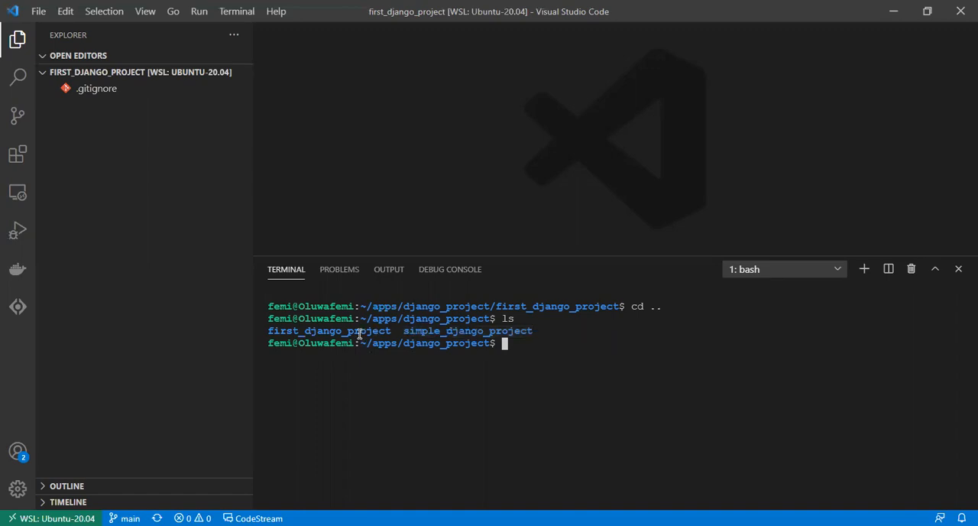
double_click(329, 330)
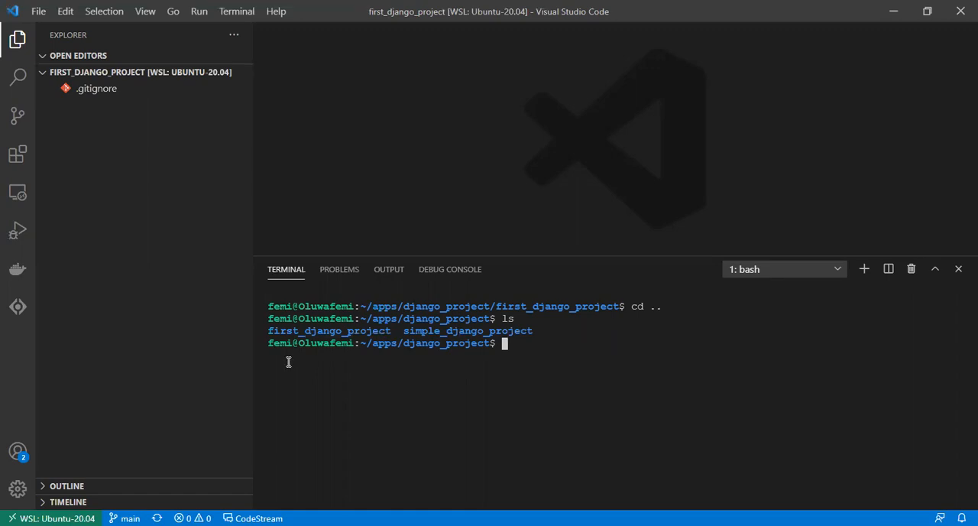
text(https://github.com/phemmylintry/first_django_project.git)
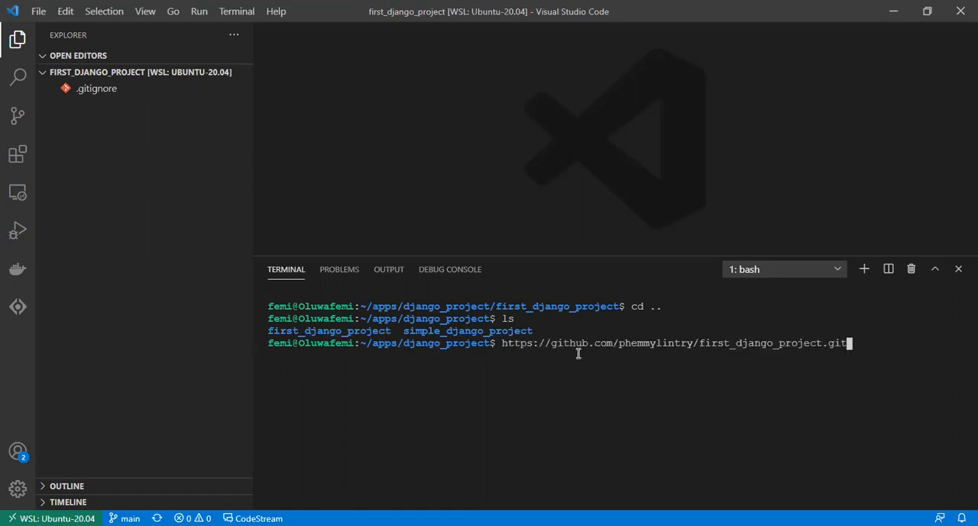
key(Backspace)
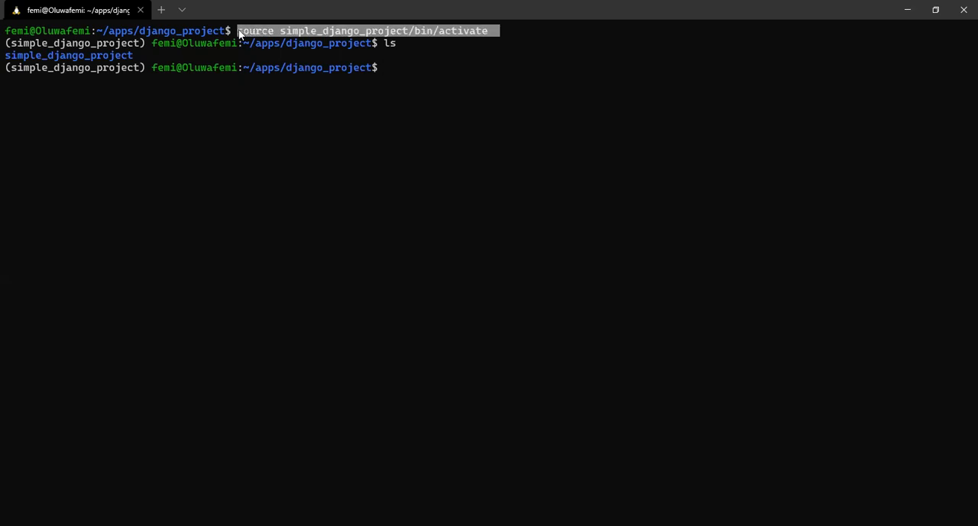
click(518, 426)
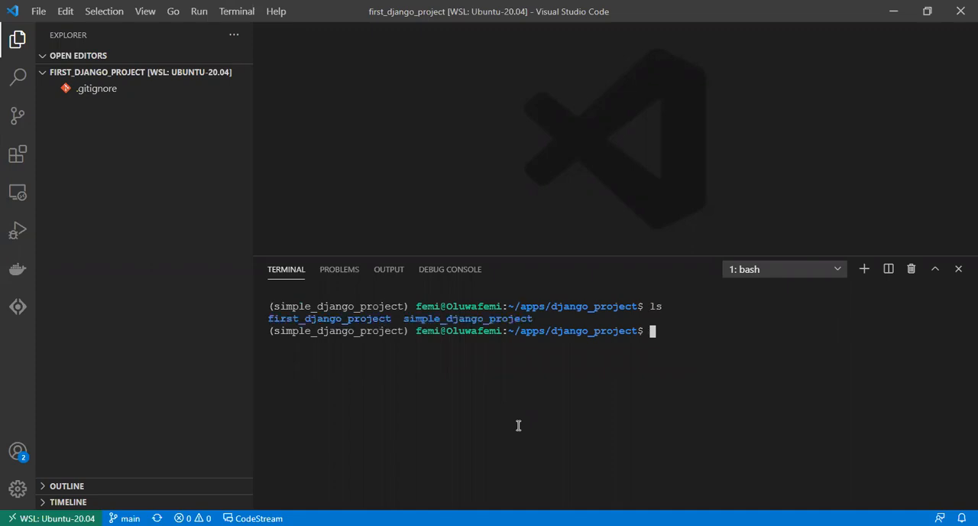
text(cd)
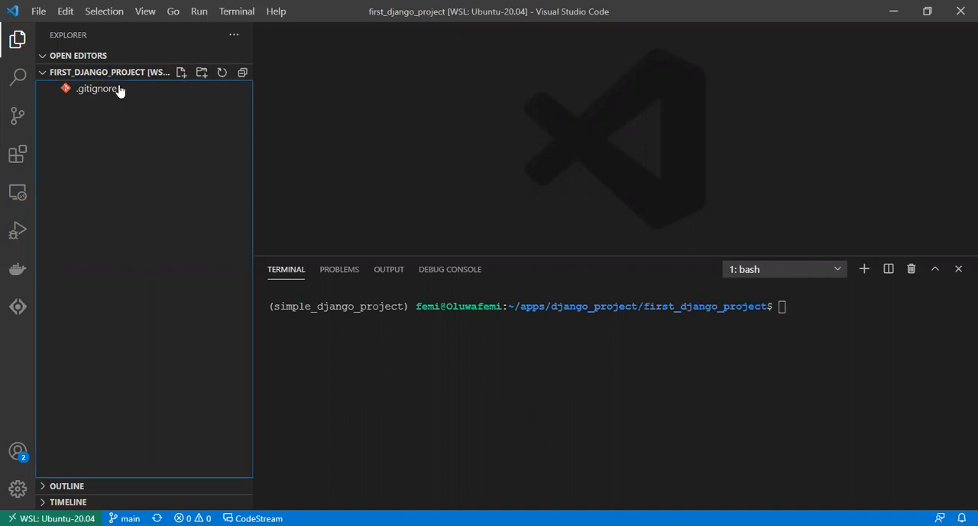
mouse_move(378, 438)
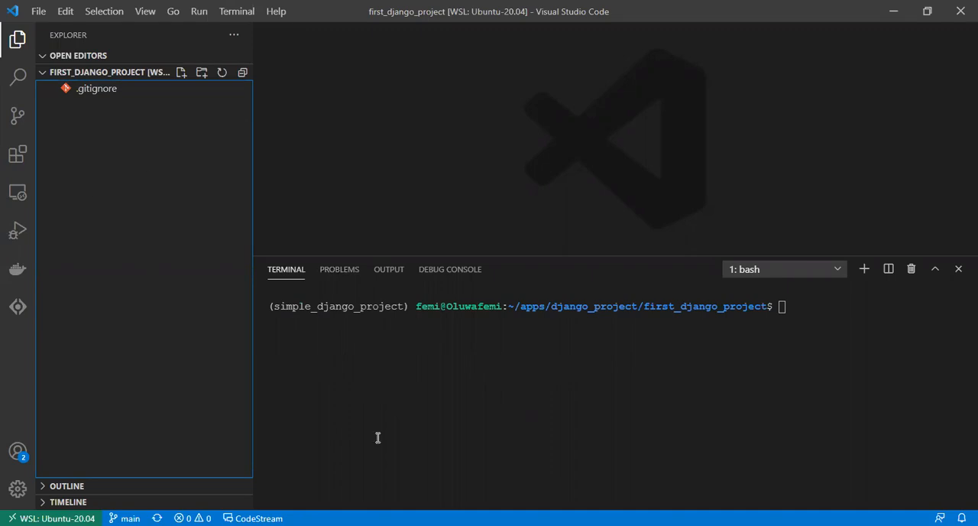
Scroll through .gitignore, collapse Open Editors, and add a new file entry
double_click(95, 88)
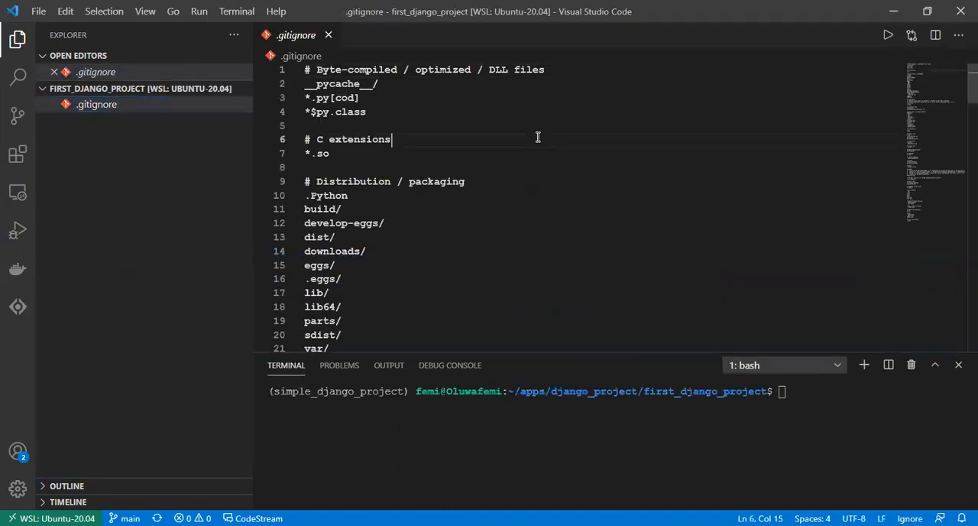
scroll(down, 3)
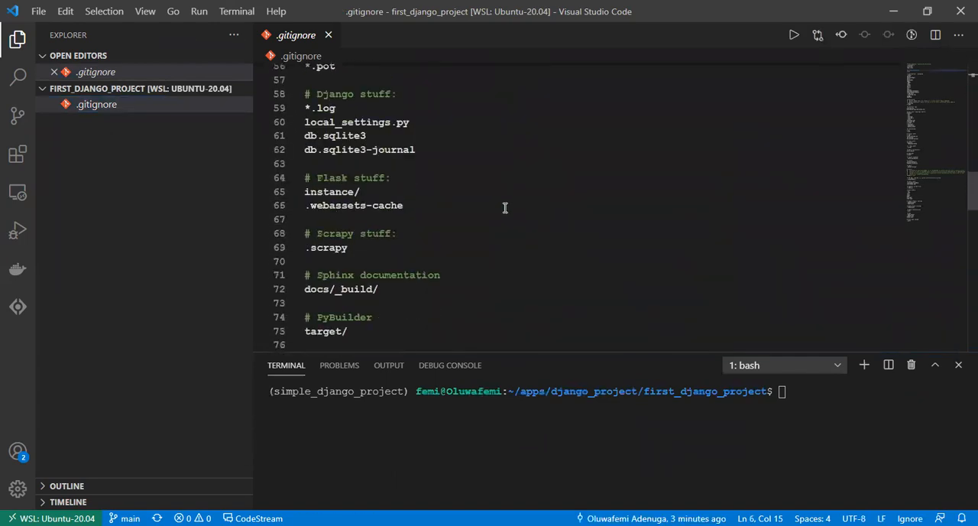
scroll(down, 3)
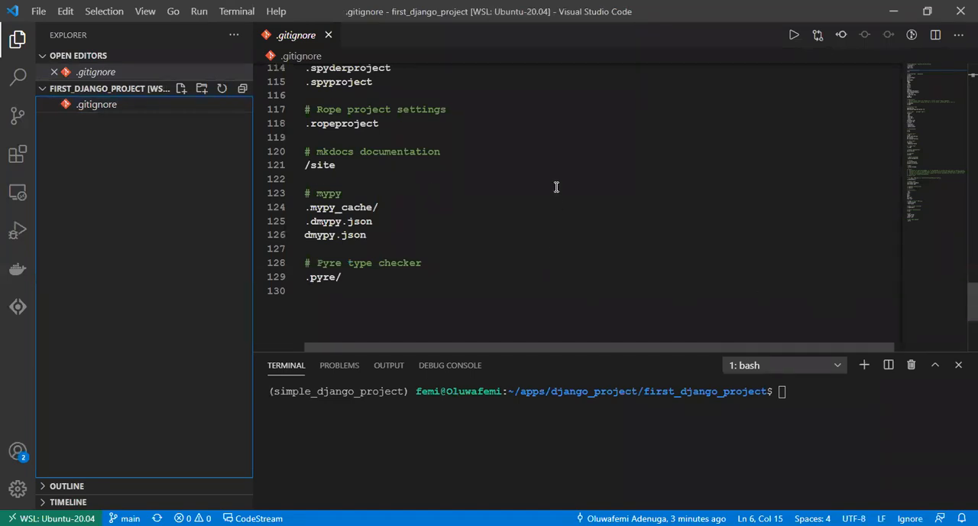
mouse_move(248, 224)
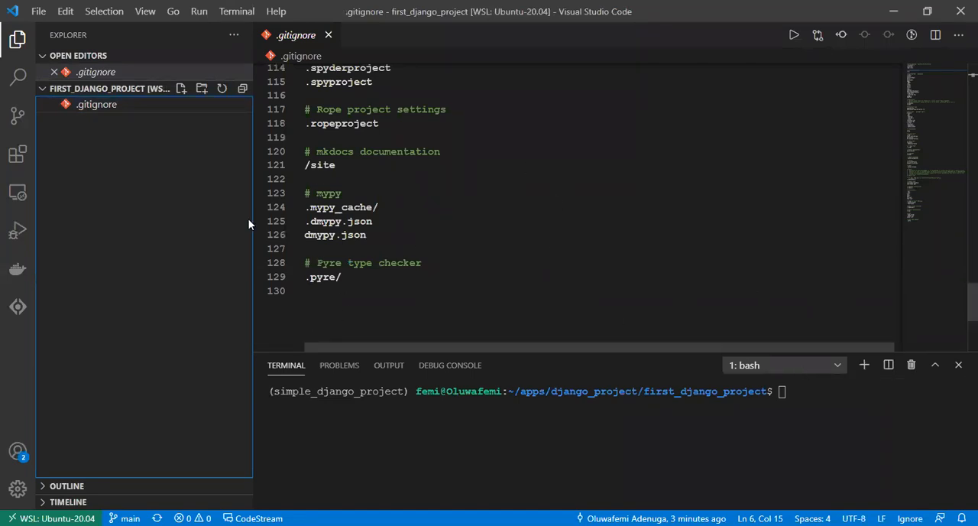
mouse_move(47, 60)
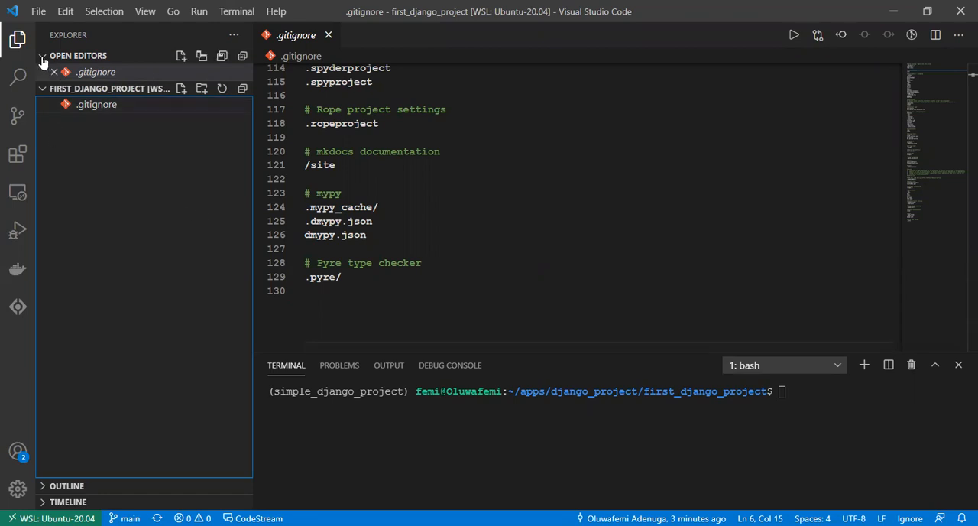
click(46, 55)
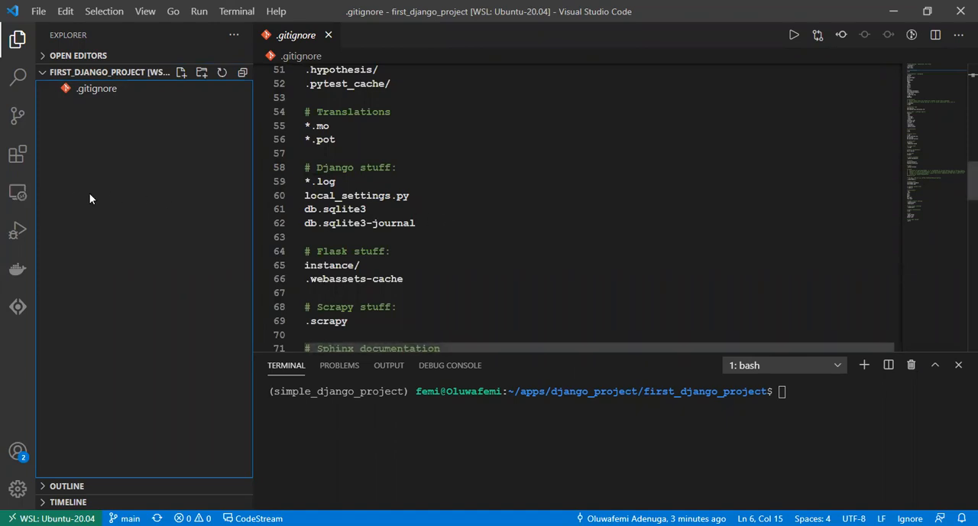
mouse_move(150, 176)
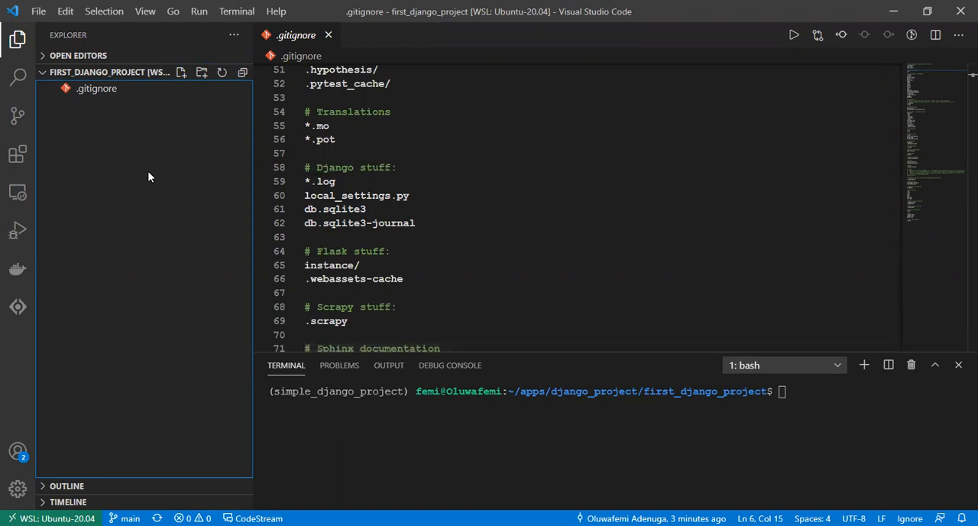
mouse_move(93, 165)
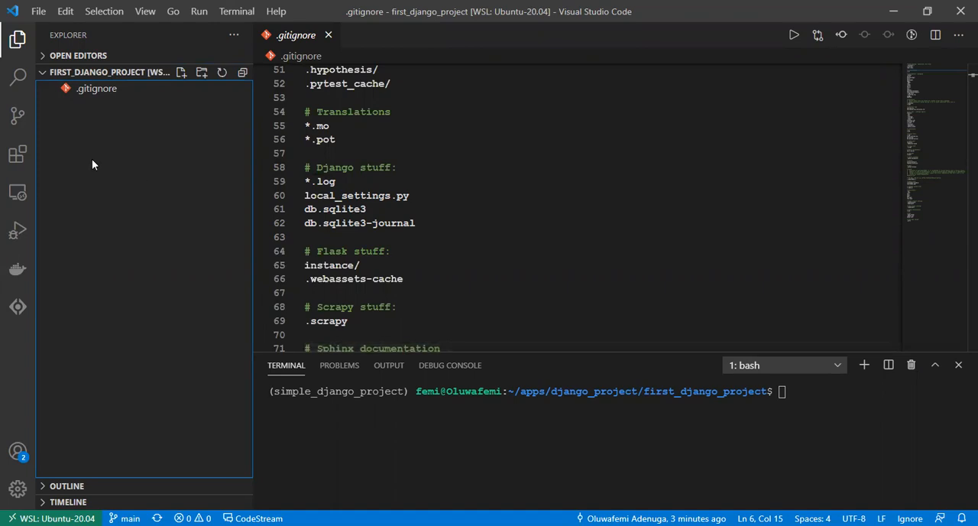
mouse_move(119, 181)
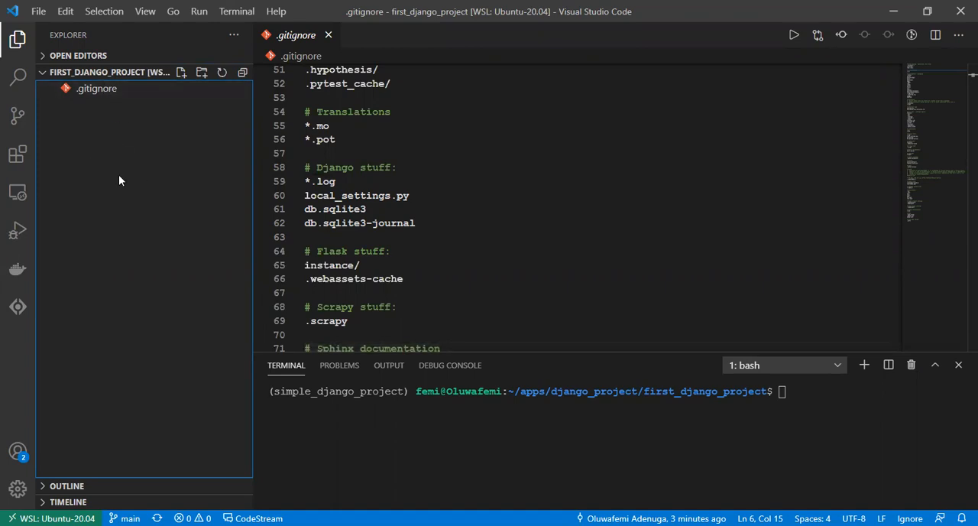
click(182, 72)
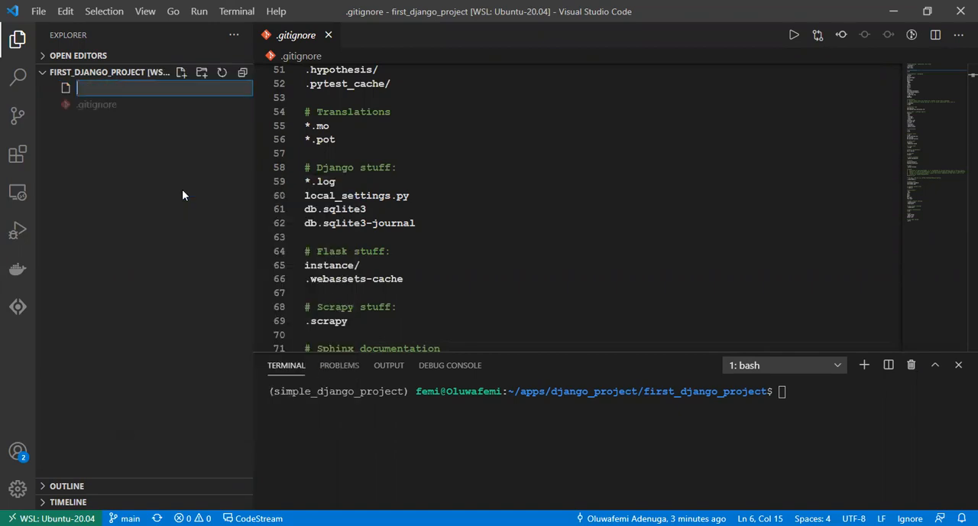
Name the new file test.py and clear the text typed into it
text(te)
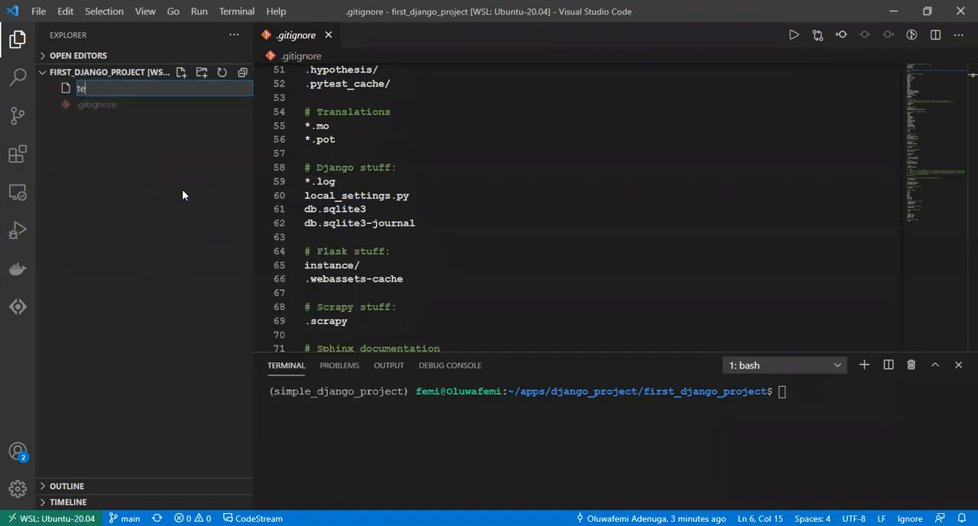
text(st.py)
text(This is a test fi)
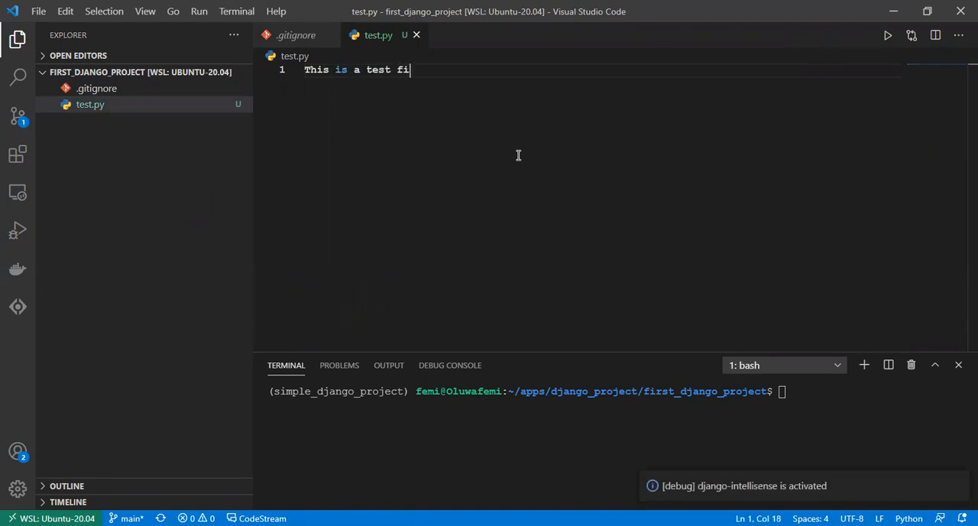
key(Ctrl+A)
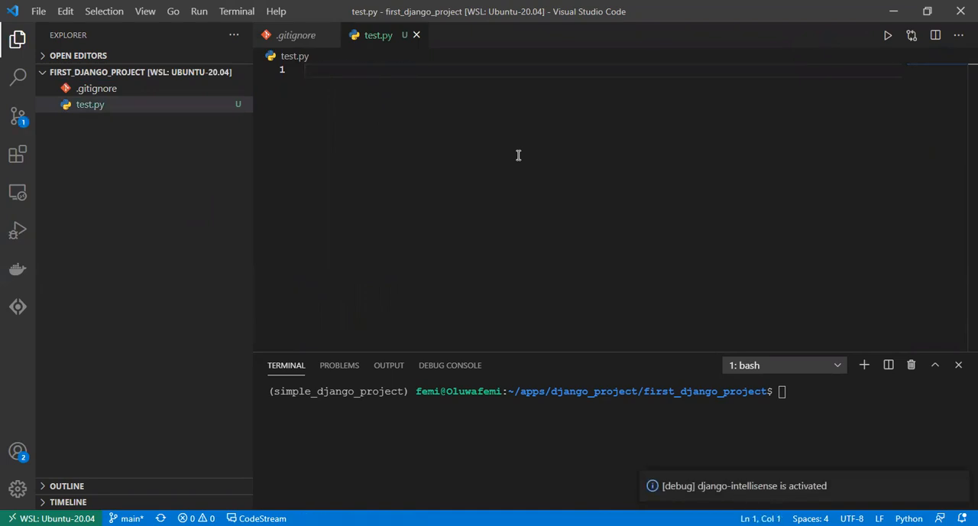
Write the line var = "This is a test file" in test.py
text(var)
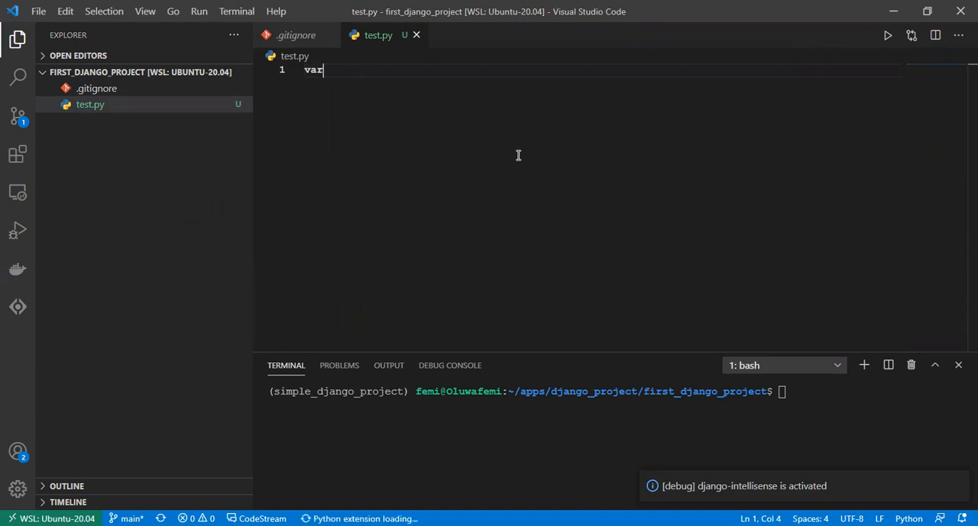
text(= Thi)
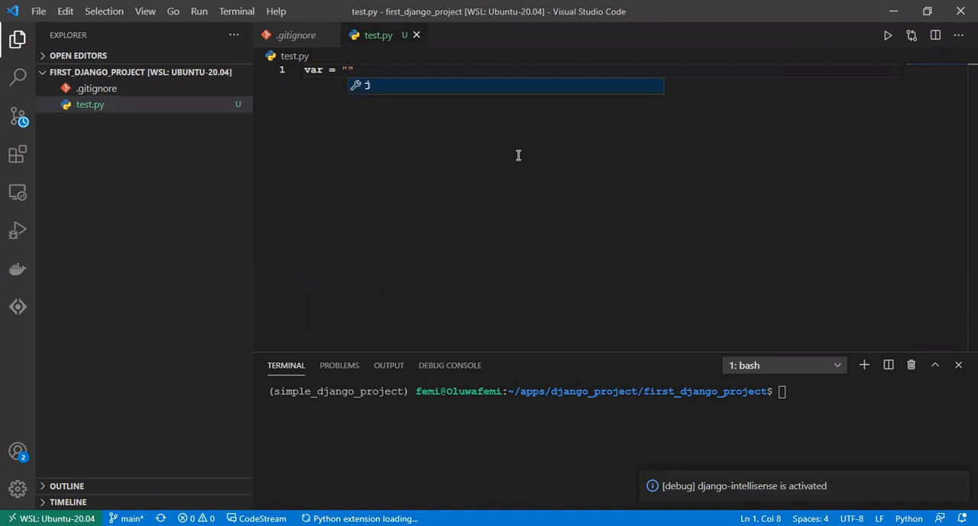
text(This is)
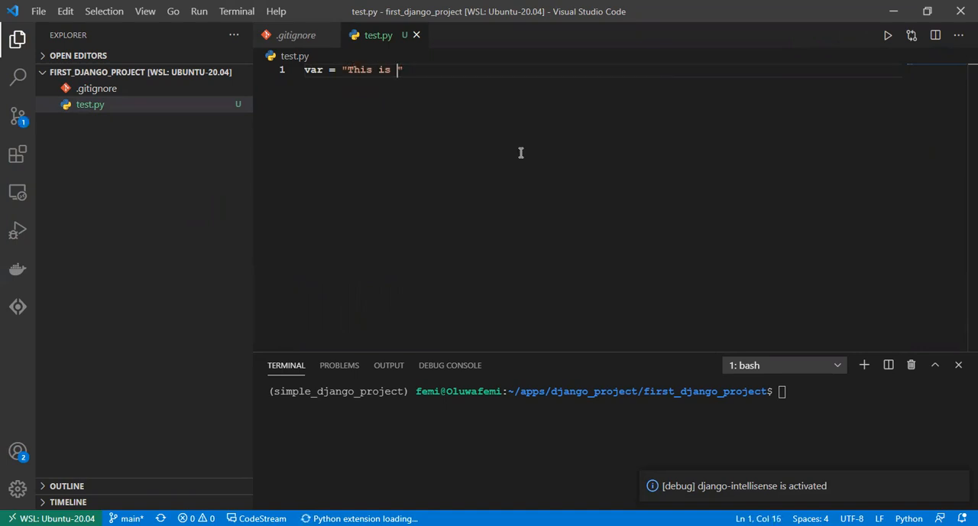
text(a test)
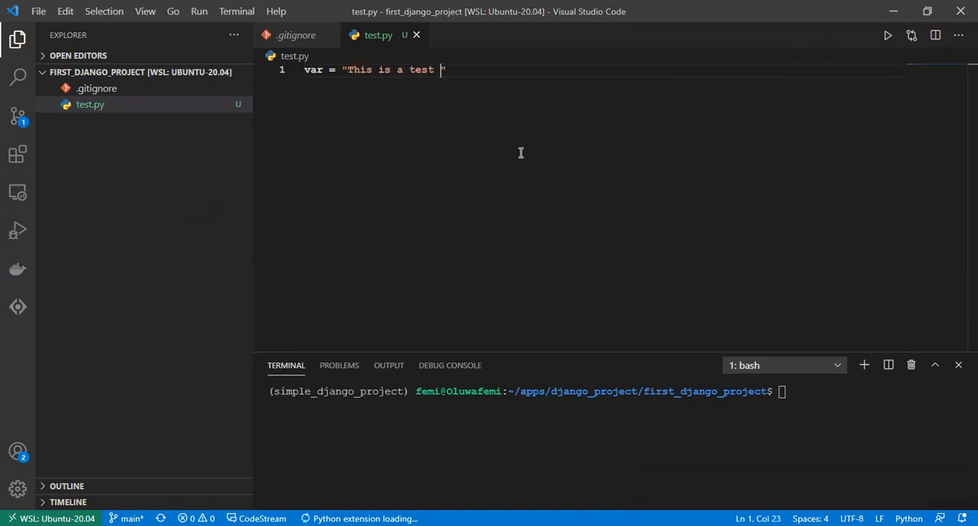
text(file")
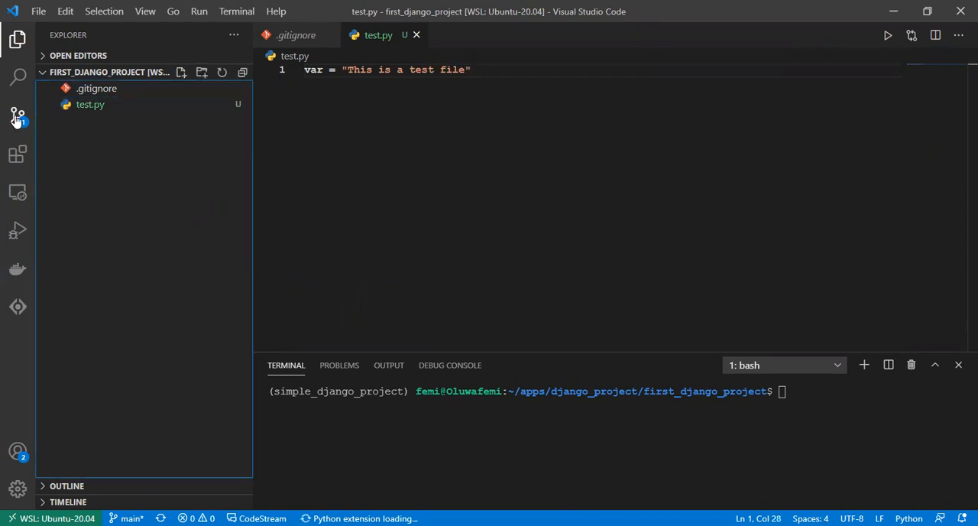
mouse_move(17, 115)
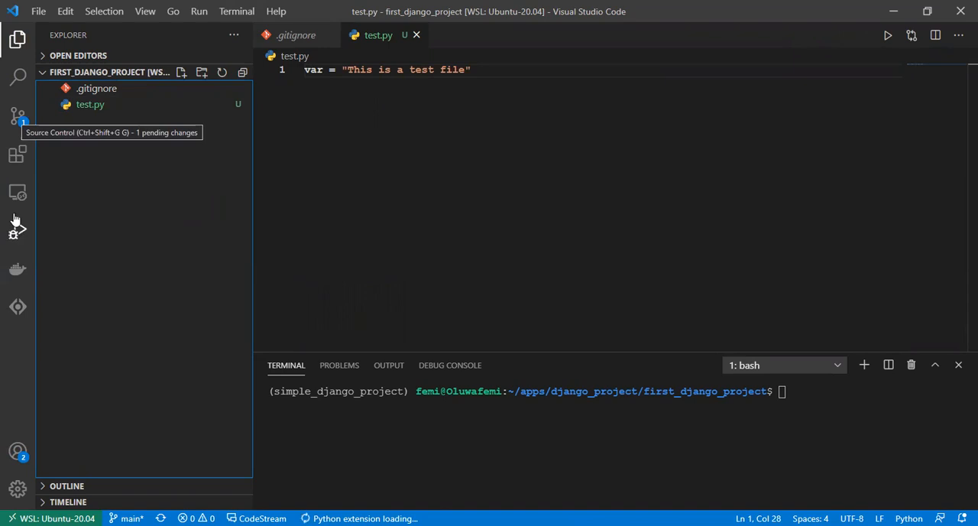
mouse_move(17, 116)
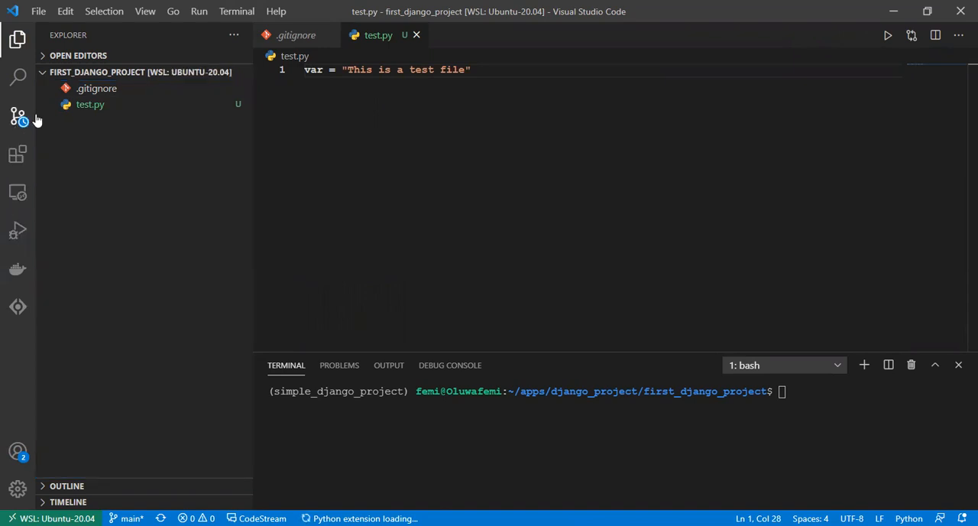
Search Extensions for gitlens, then return to Source Control showing untracked test.py
click(17, 116)
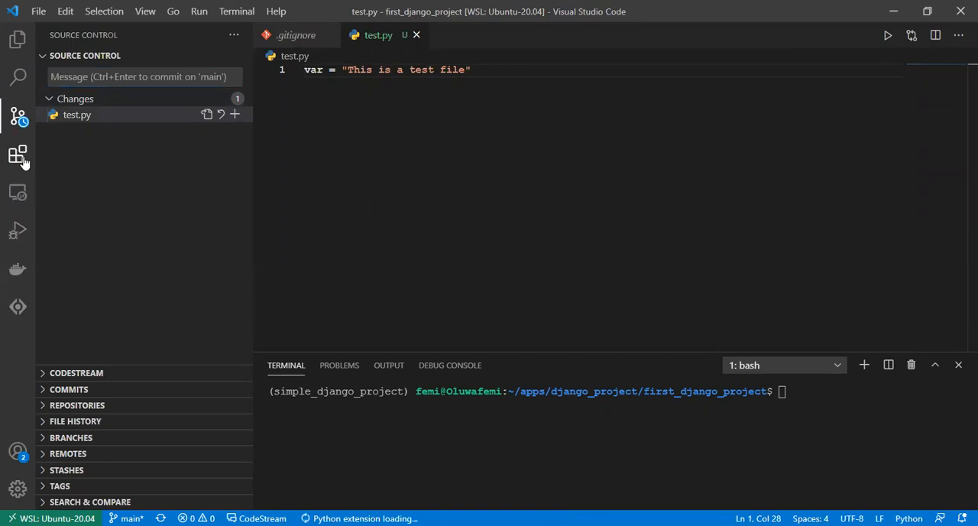
click(19, 155)
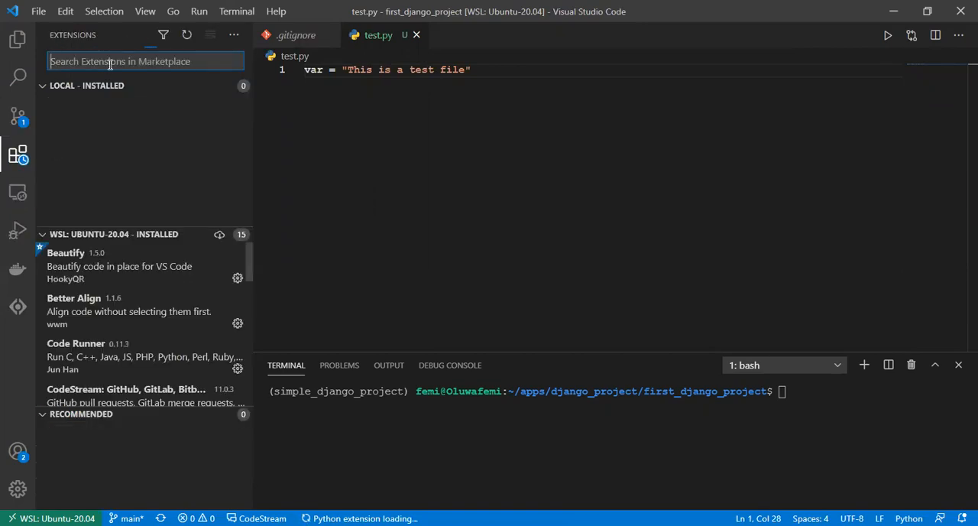
text(gitlen)
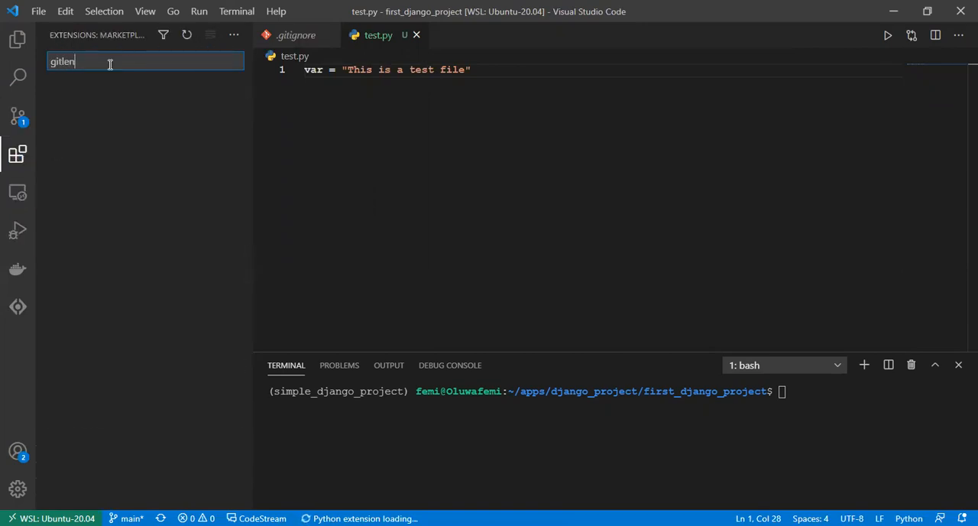
click(18, 115)
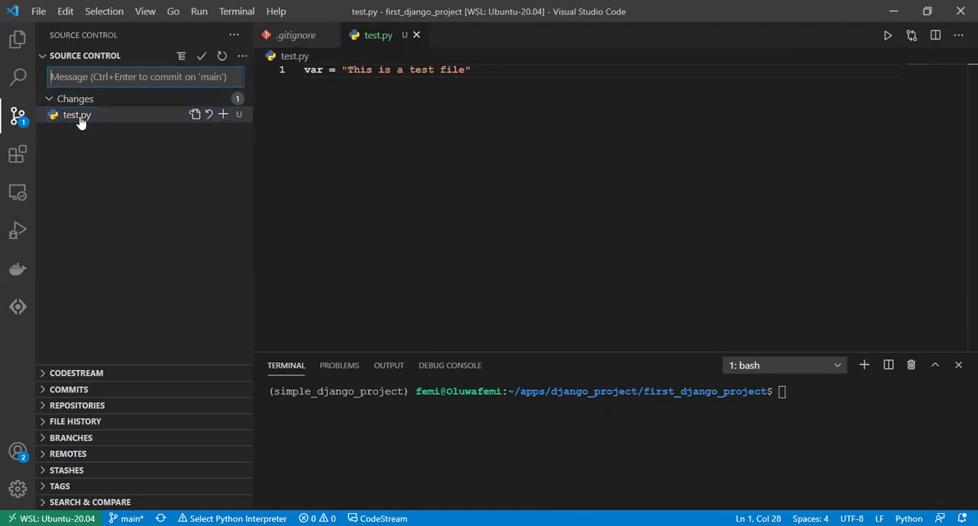
click(134, 76)
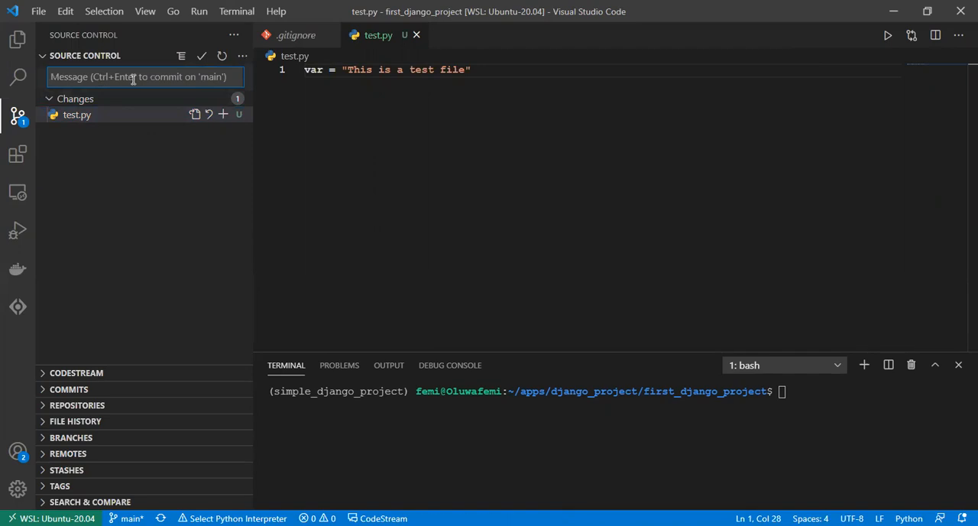
mouse_move(109, 114)
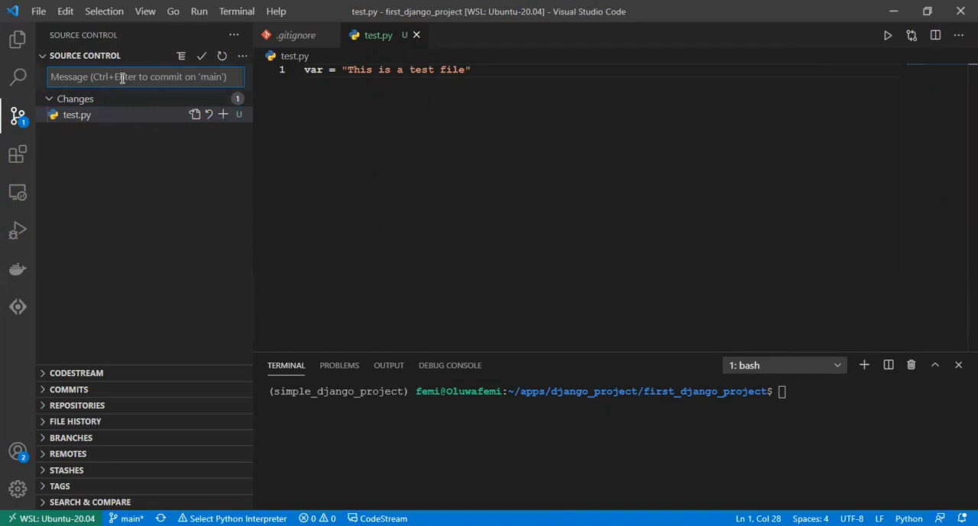
Commit the untracked test.py on main with the message 'created test file'
text(w)
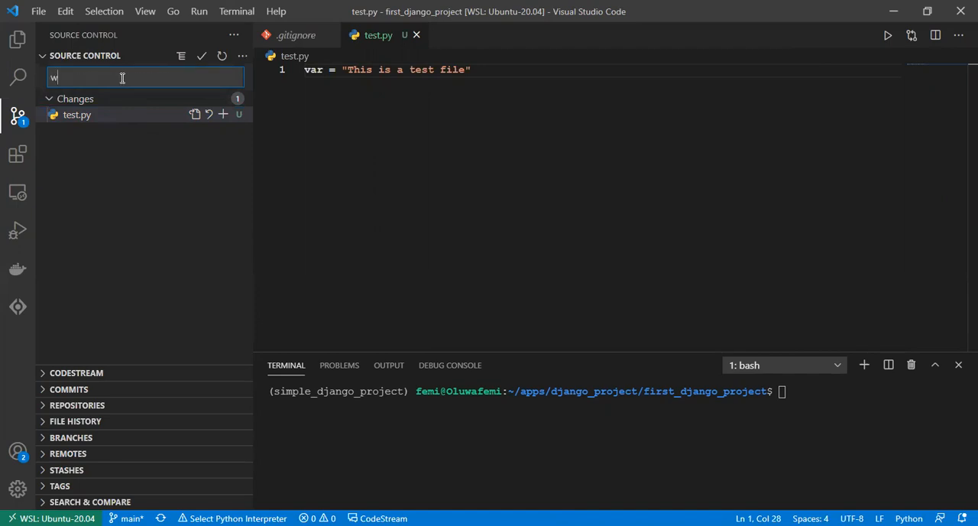
text(created test file)
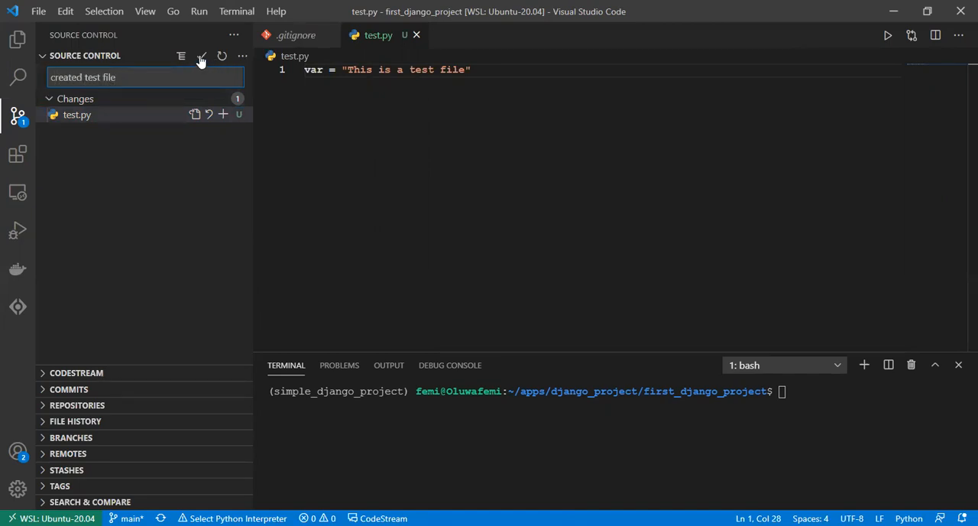
click(201, 55)
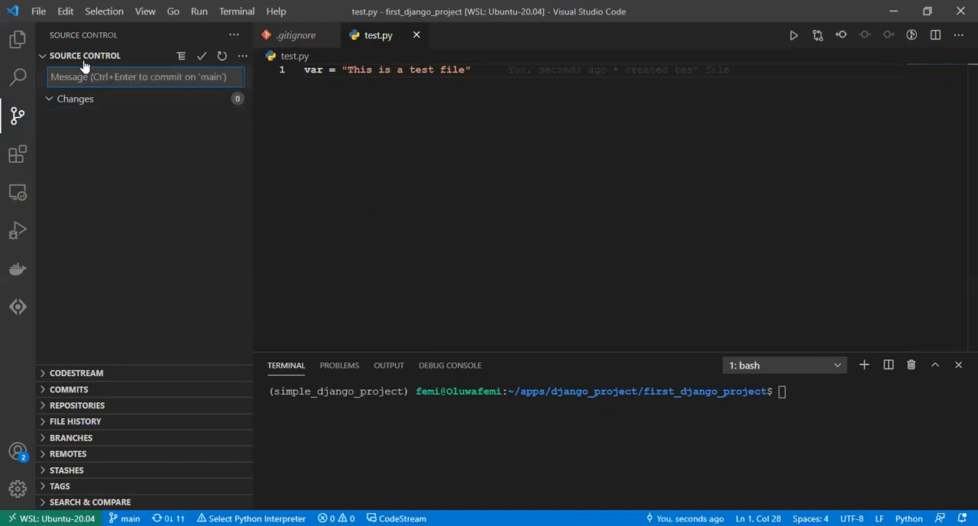
Push the 'created test file' commit to origin from the GitLens Commits view
click(84, 55)
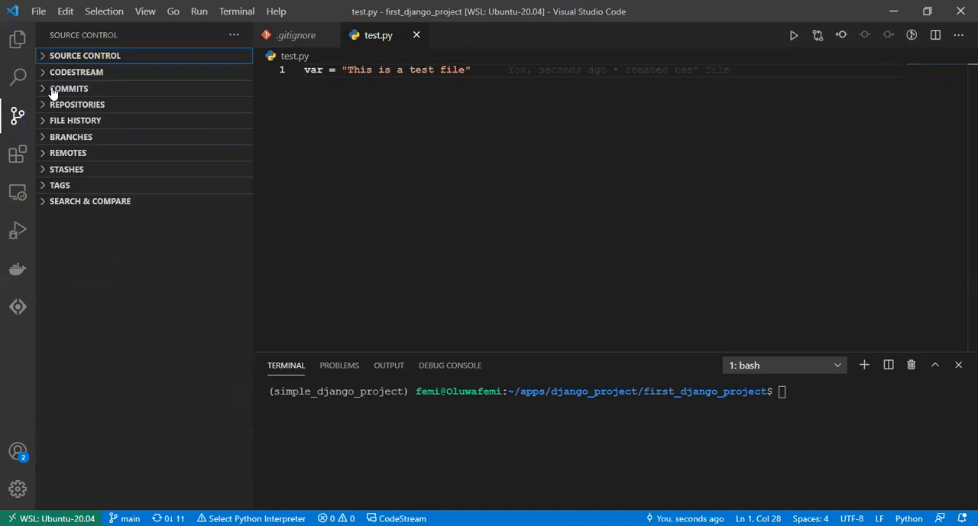
click(68, 88)
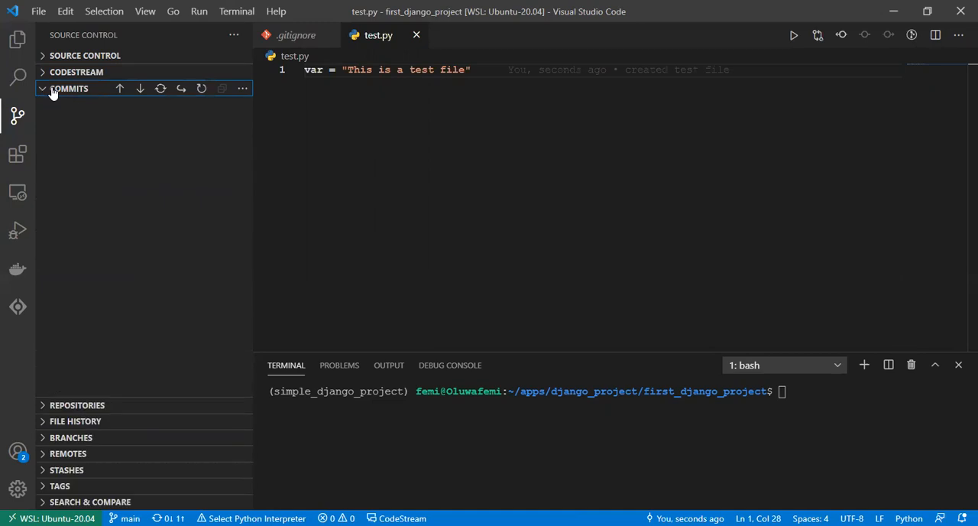
click(69, 89)
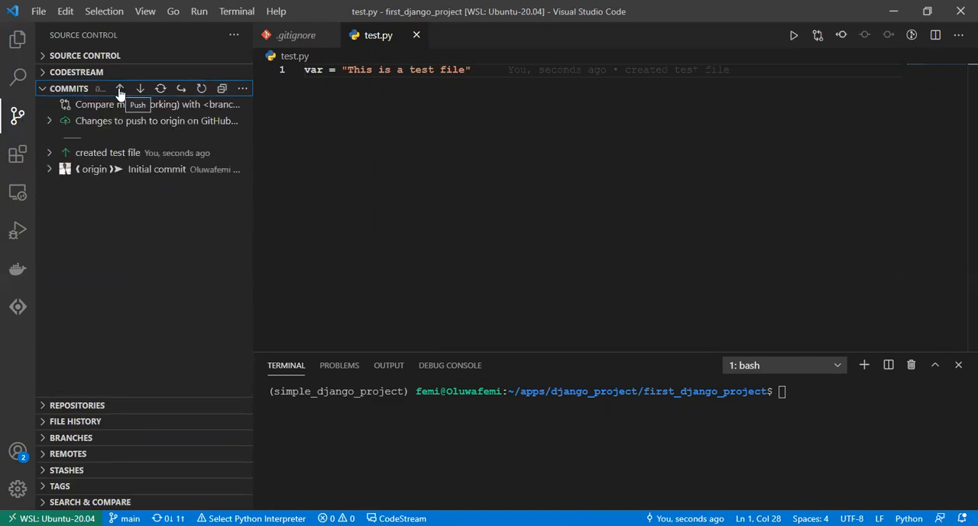
click(120, 89)
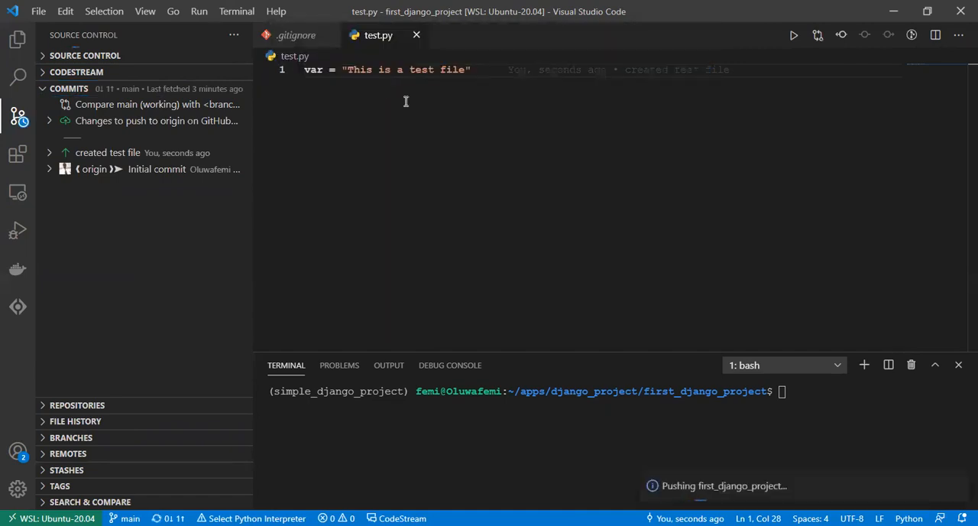
mouse_move(442, 130)
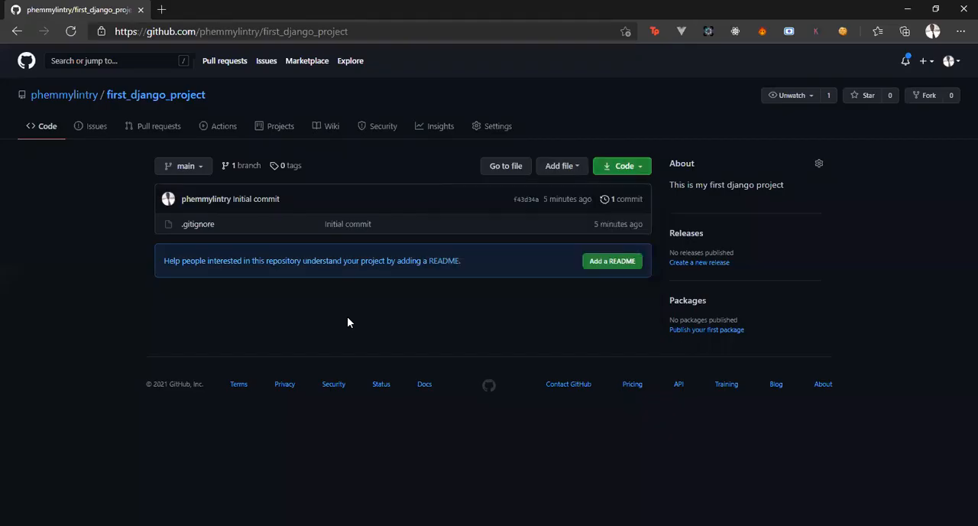
Reload the first_django_project page on GitHub and open test.py to view its line
click(70, 32)
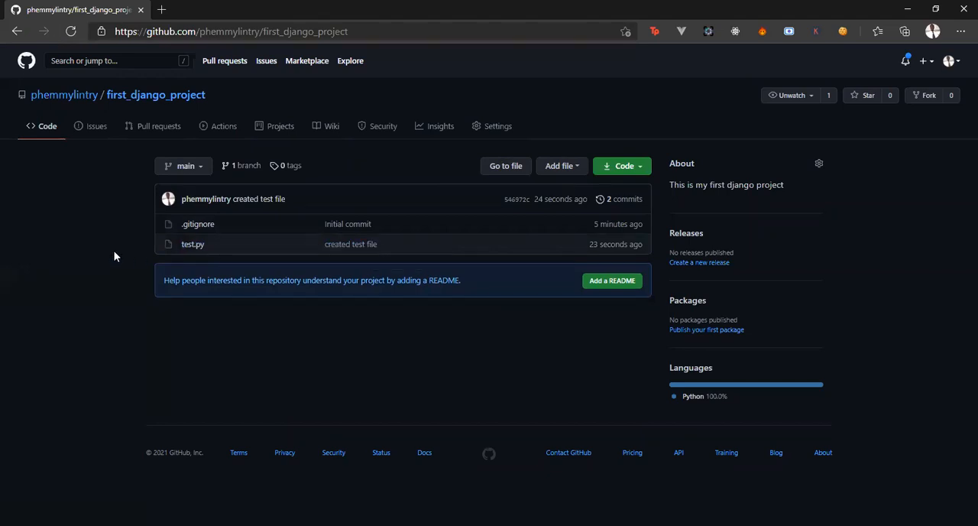
click(192, 244)
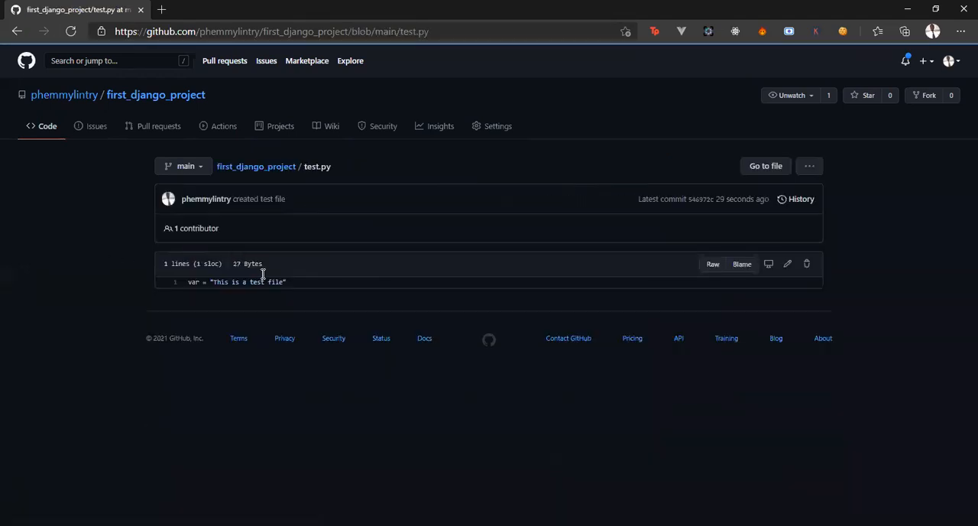
mouse_move(290, 301)
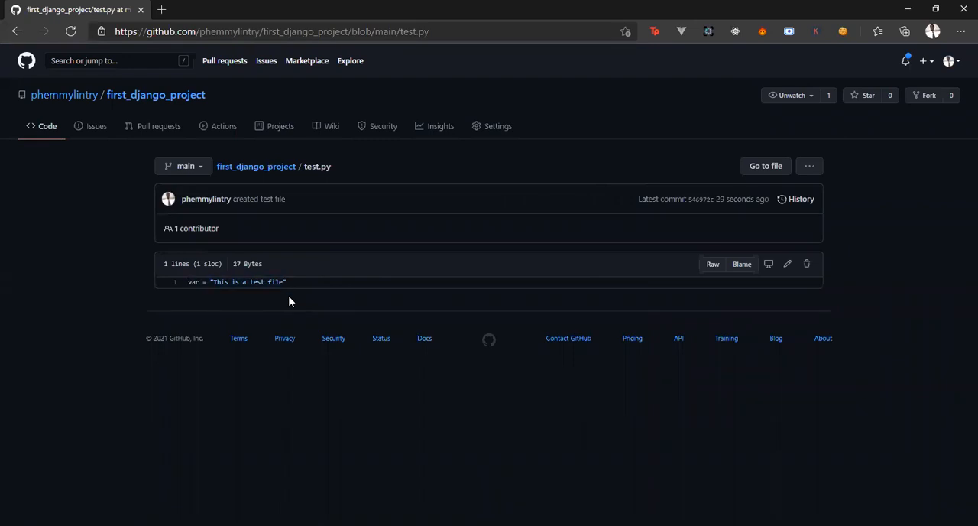
mouse_move(159, 103)
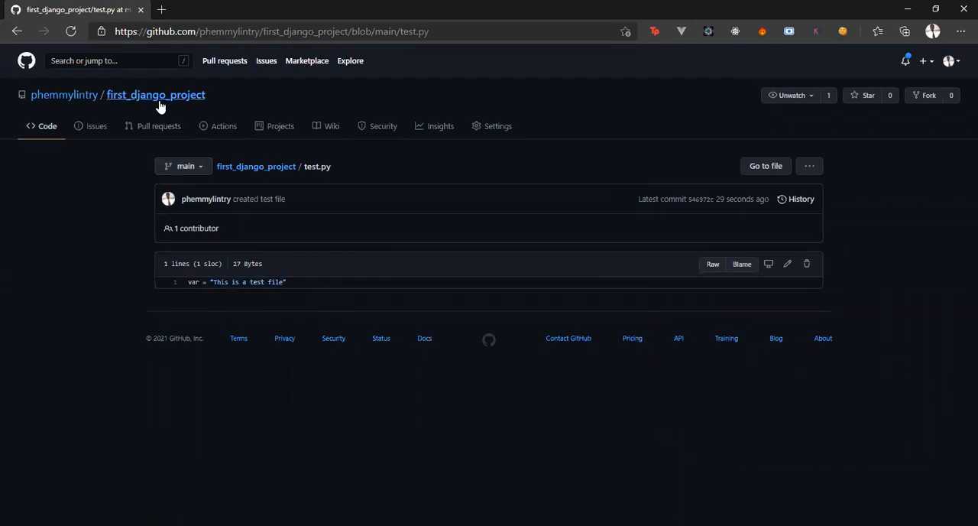